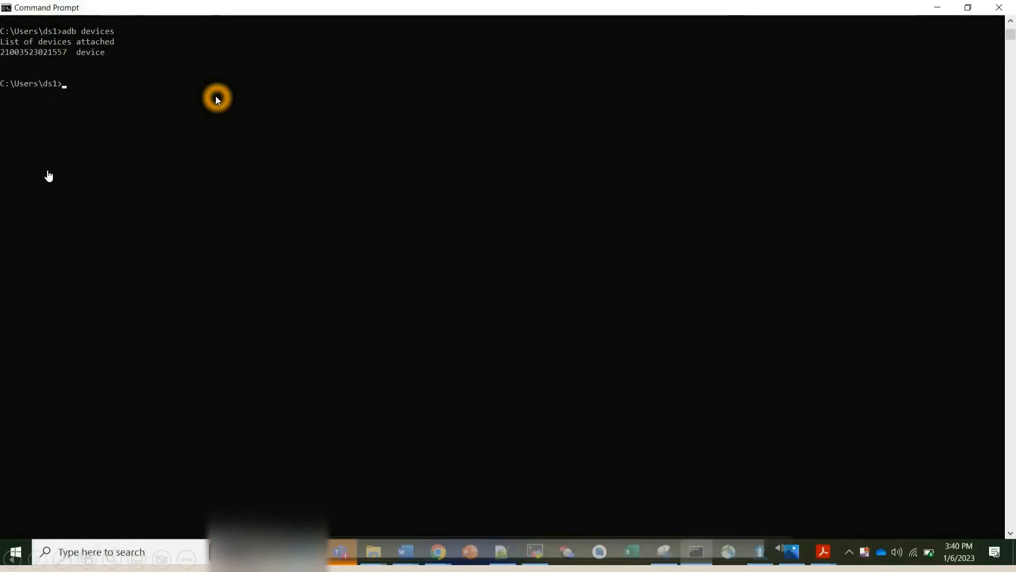
type("pin")
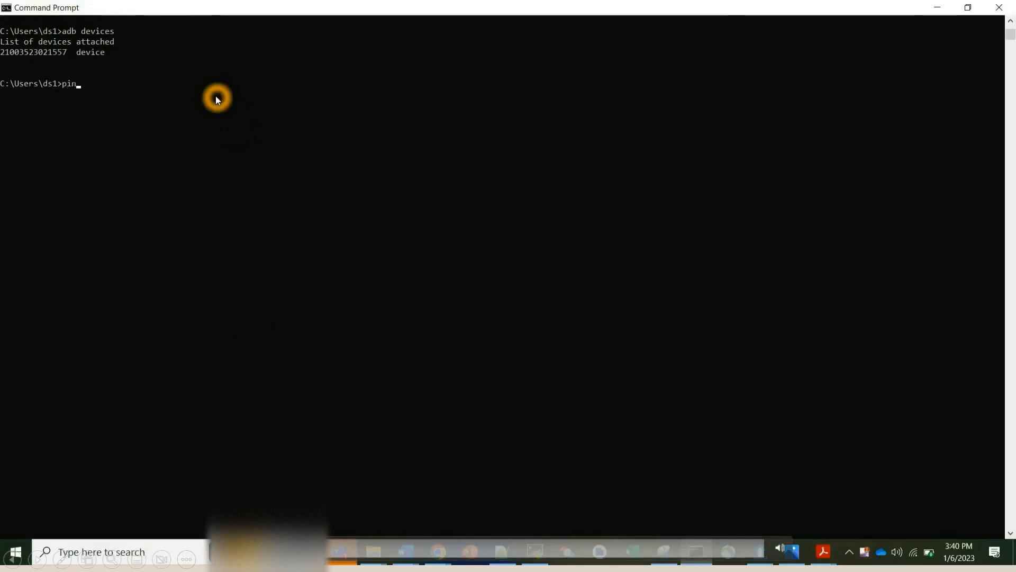
type("g www.")
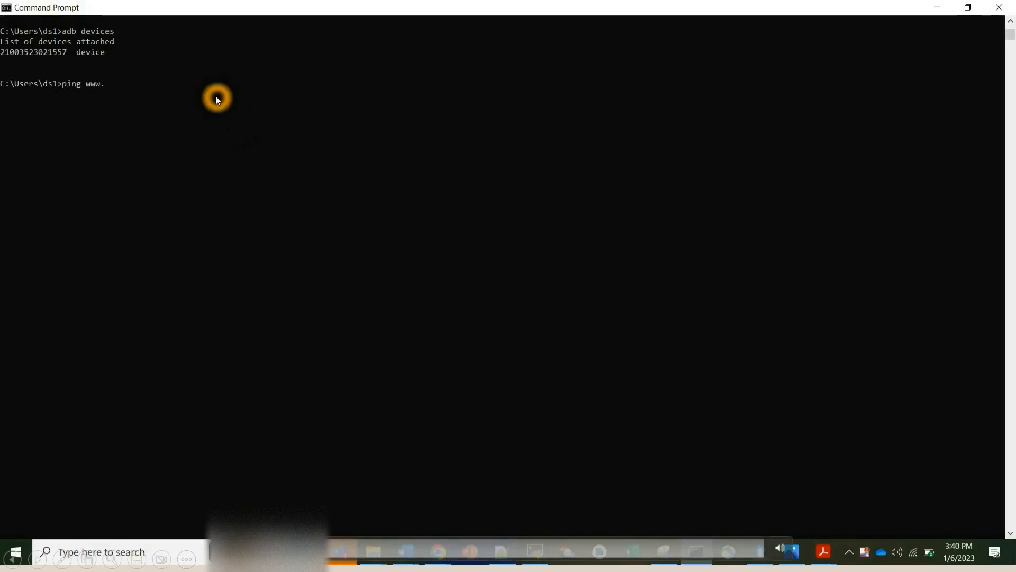
type("googlw")
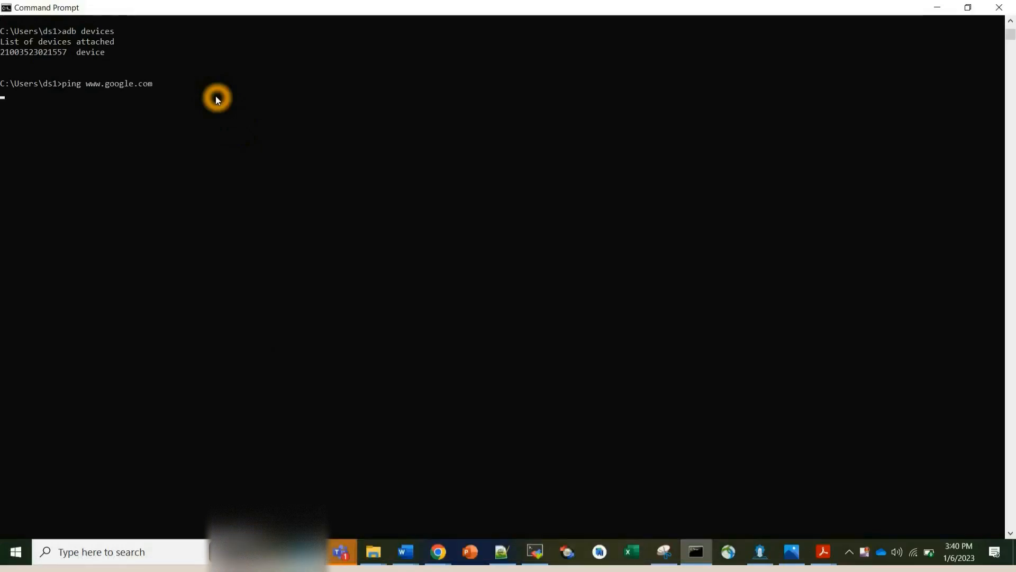
key("enter")
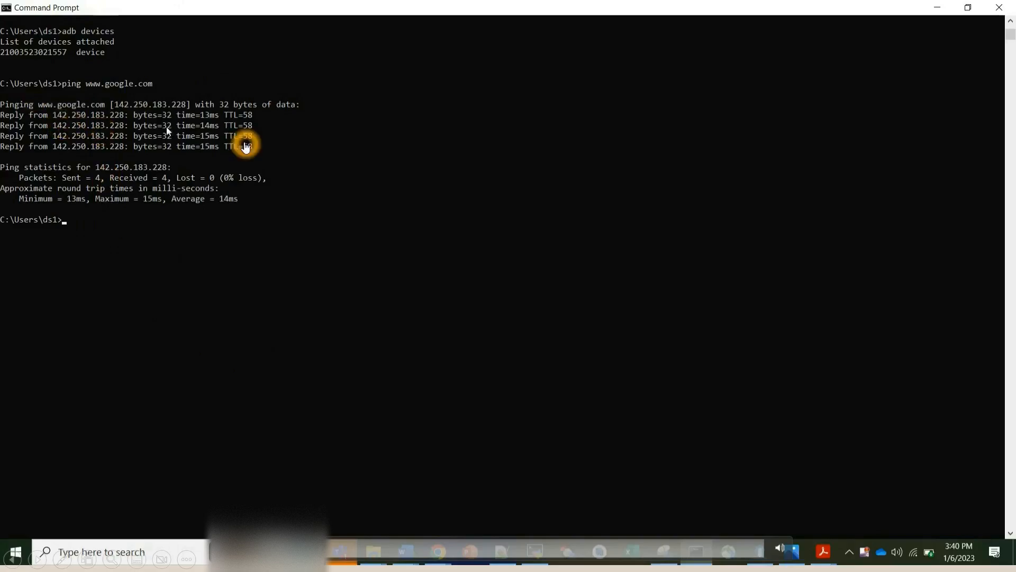
mouse_move(171, 132)
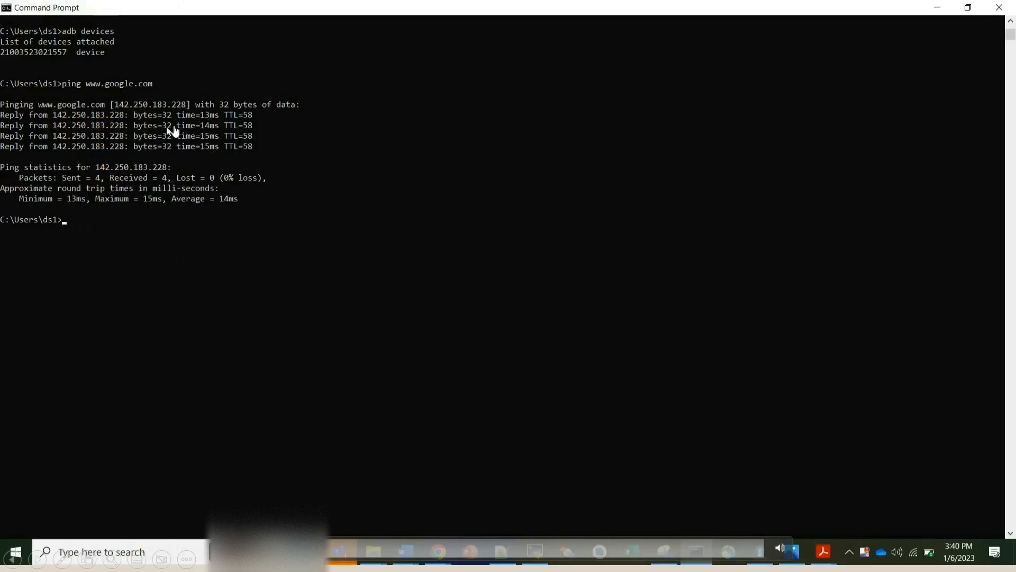
mouse_move(97, 213)
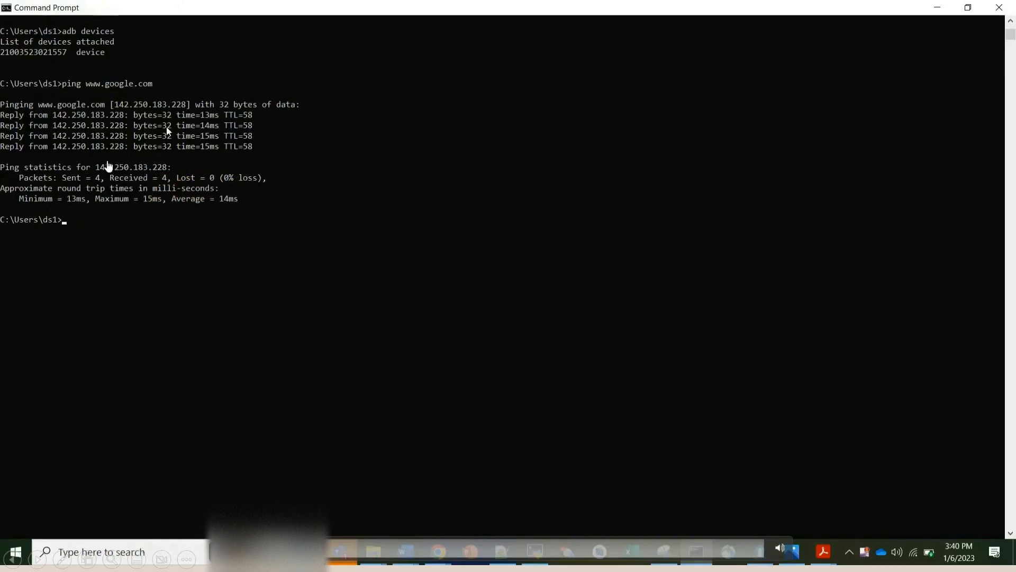
mouse_move(36, 216)
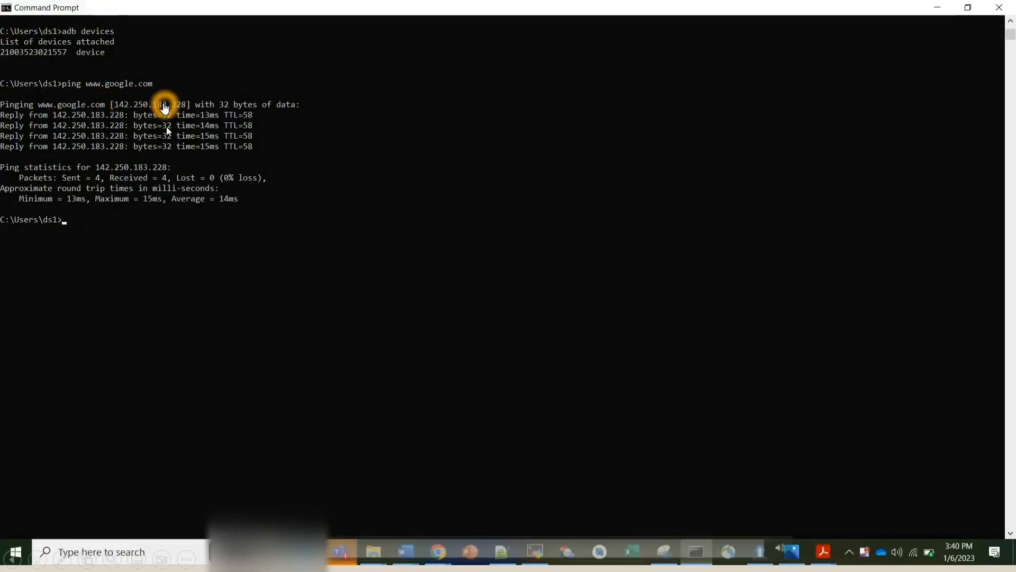
mouse_move(85, 122)
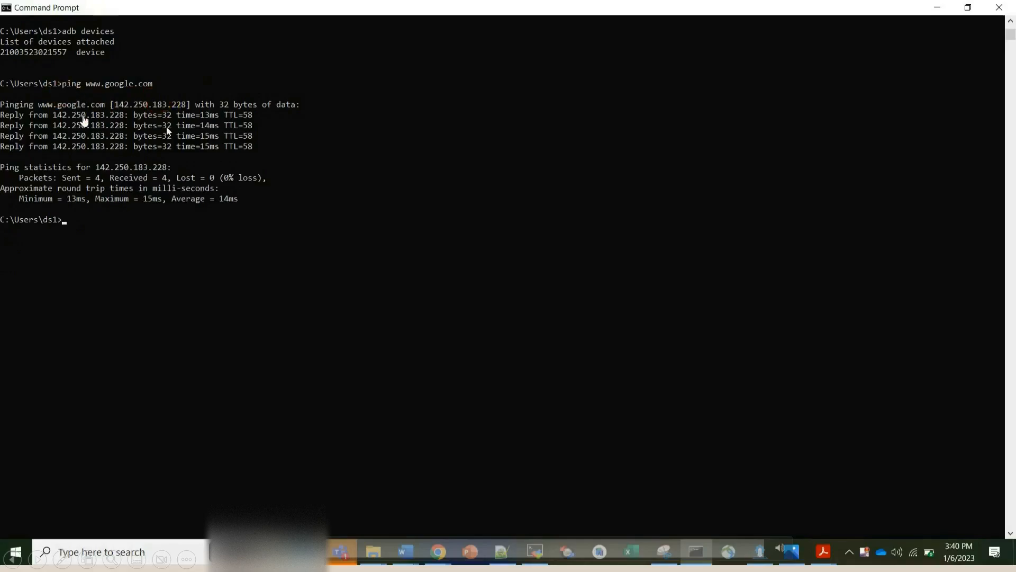
mouse_move(134, 116)
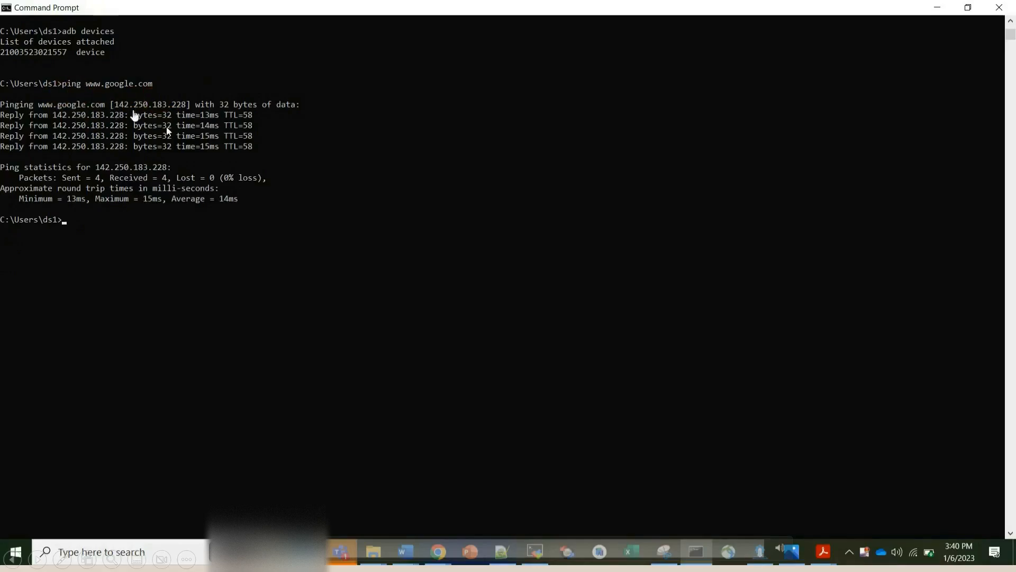
mouse_move(137, 111)
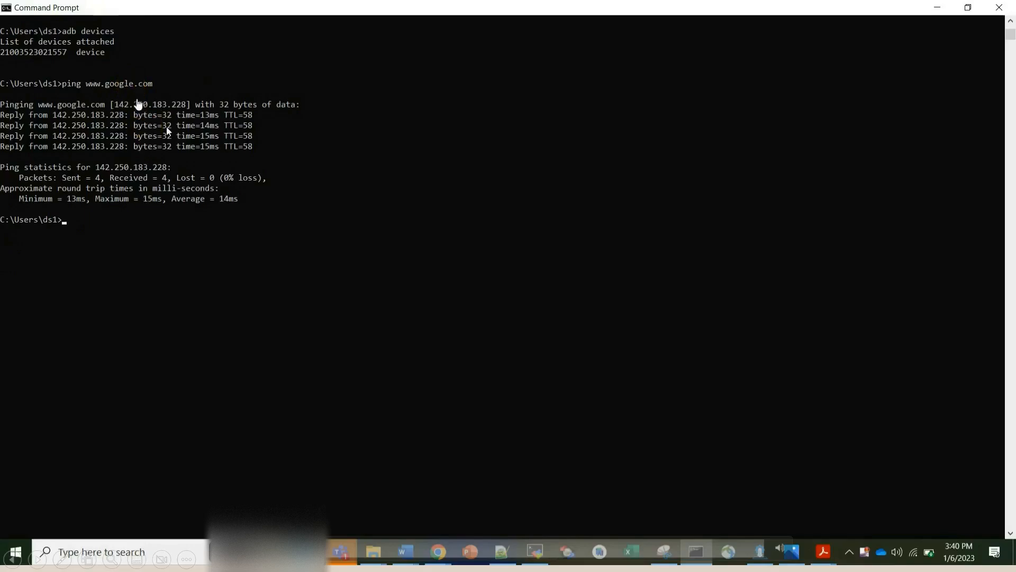
mouse_move(202, 229)
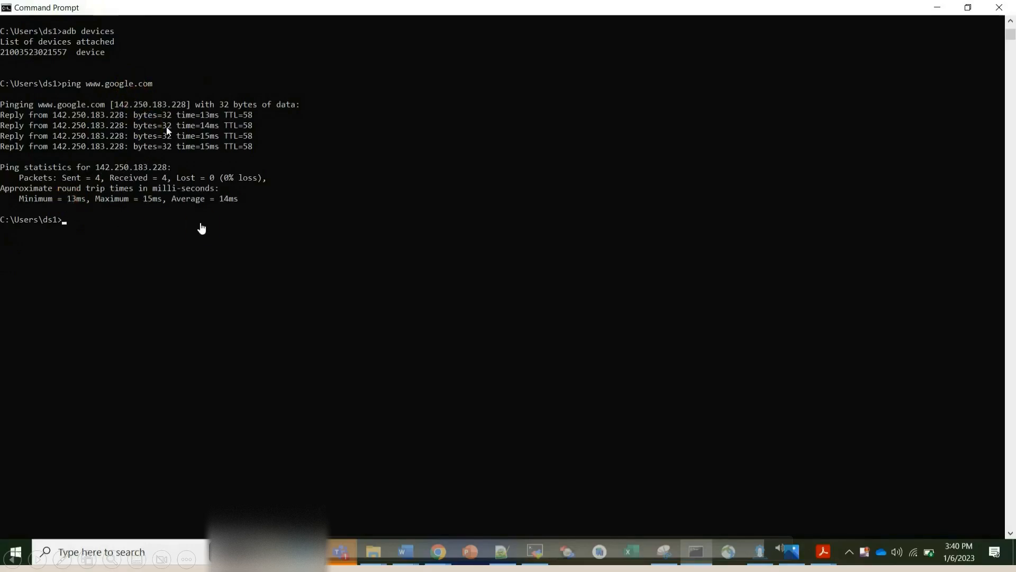
left_click(202, 226)
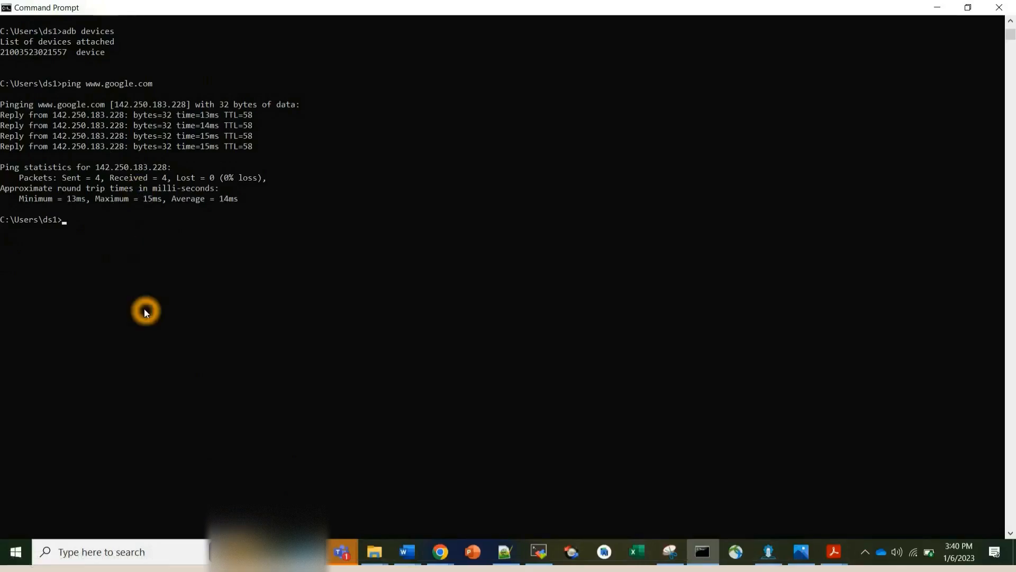
type("trac")
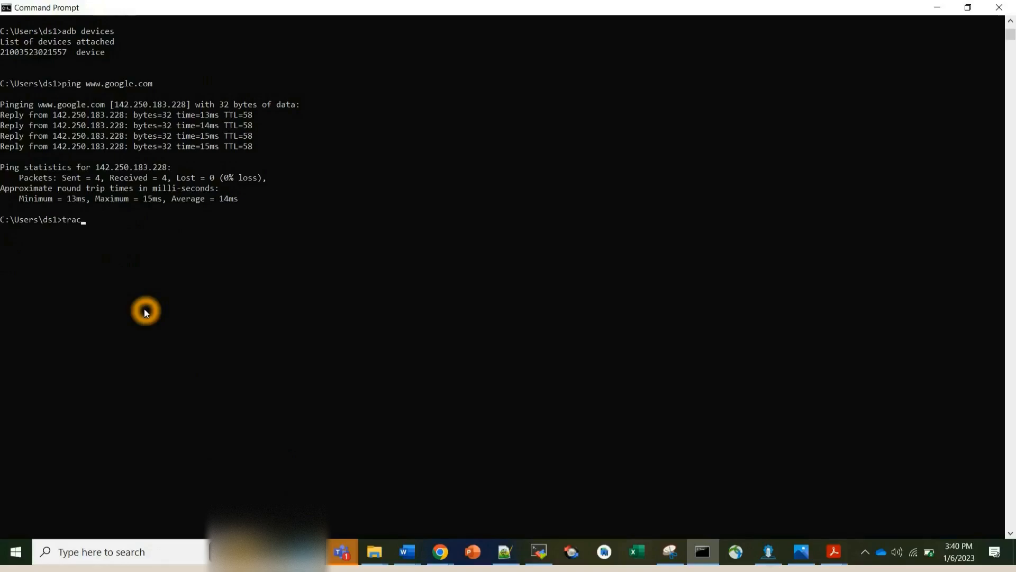
type("ert")
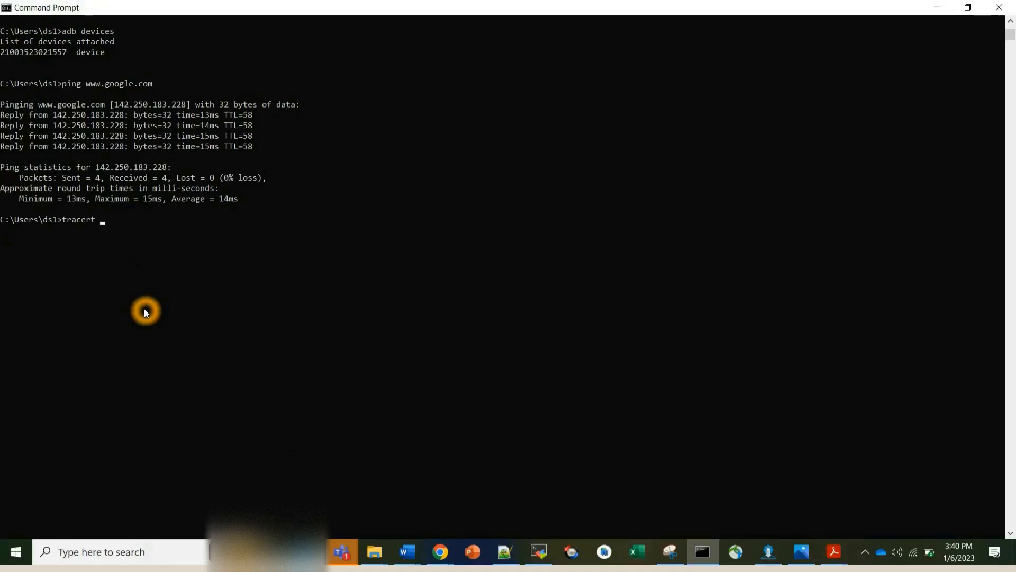
type("www.g")
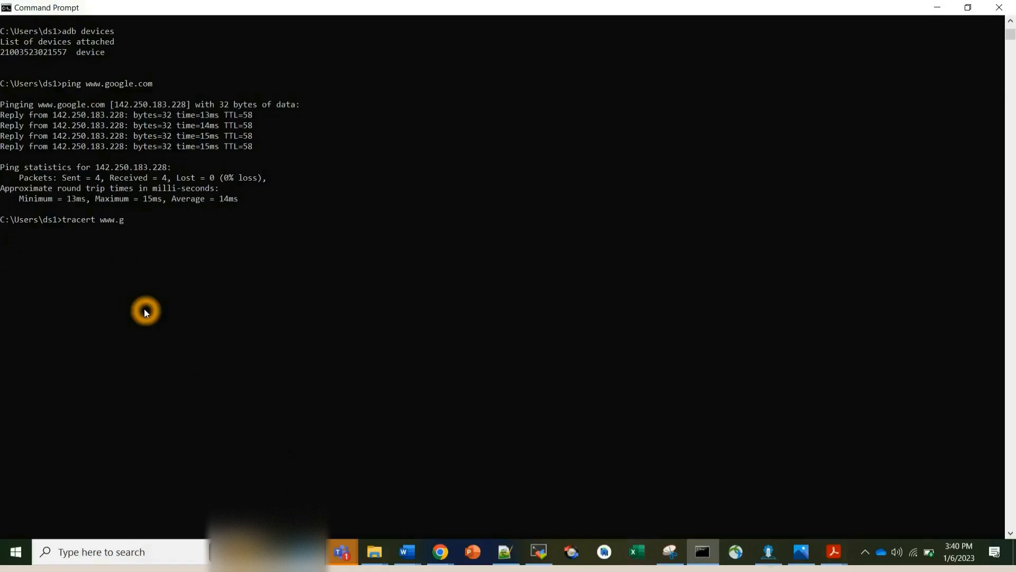
type("oglw.com")
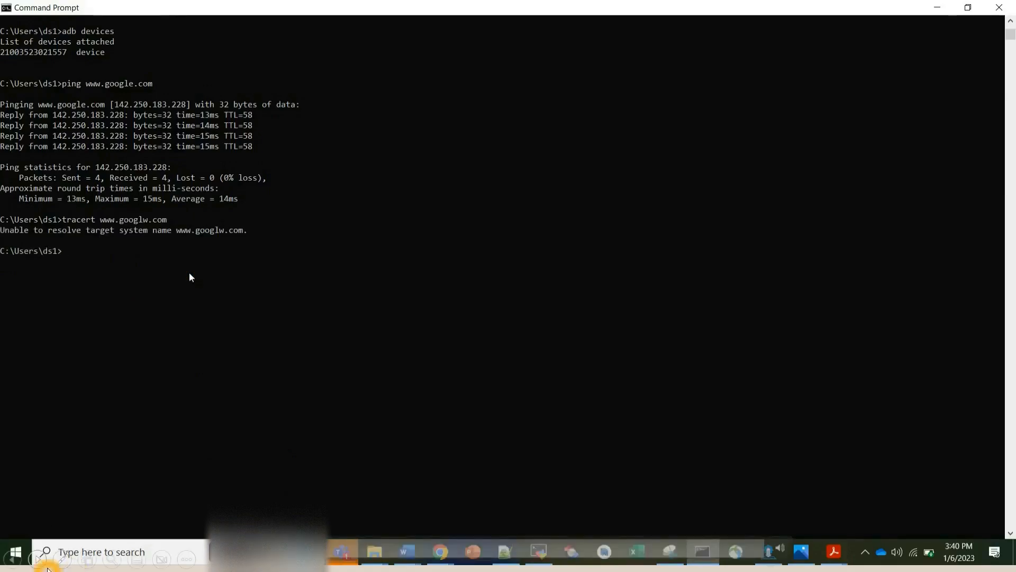
type("tracert www.googlw.com")
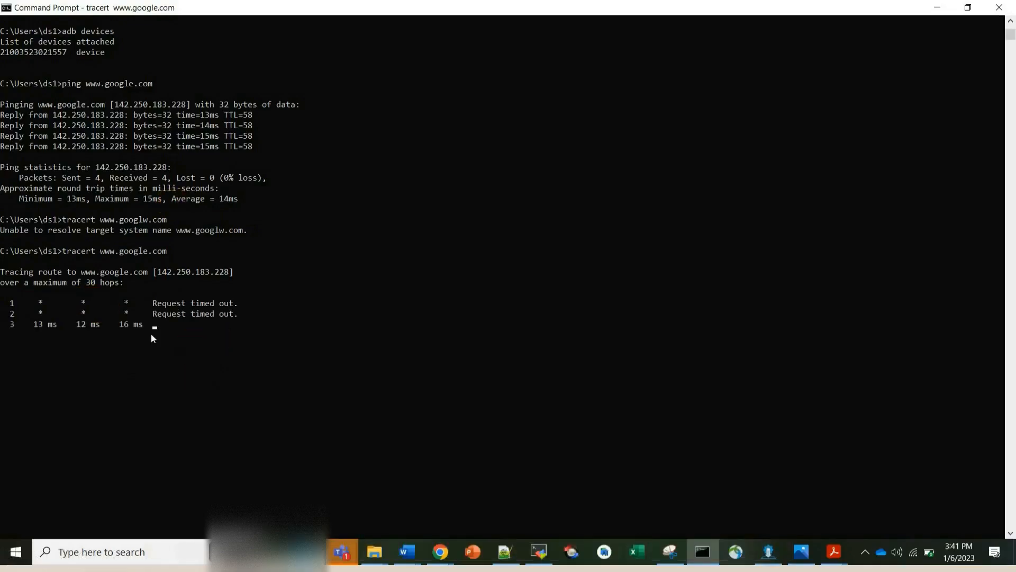
left_click(173, 342)
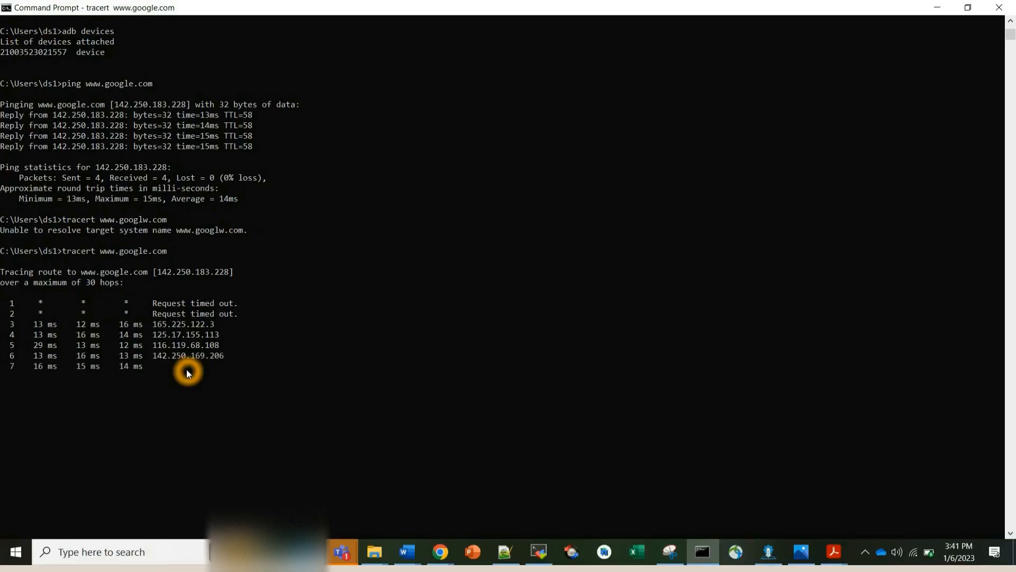
mouse_move(253, 326)
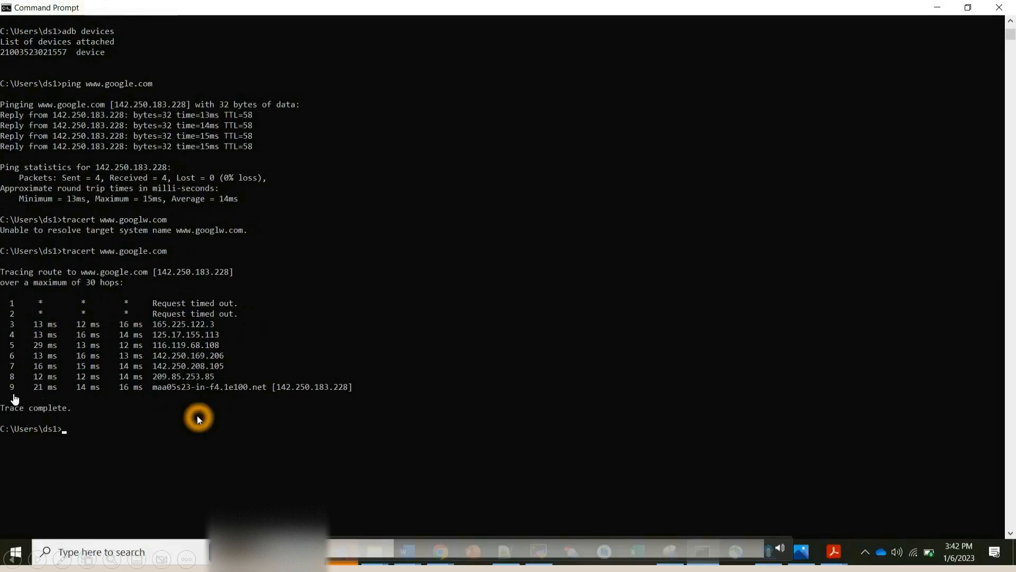
mouse_move(160, 401)
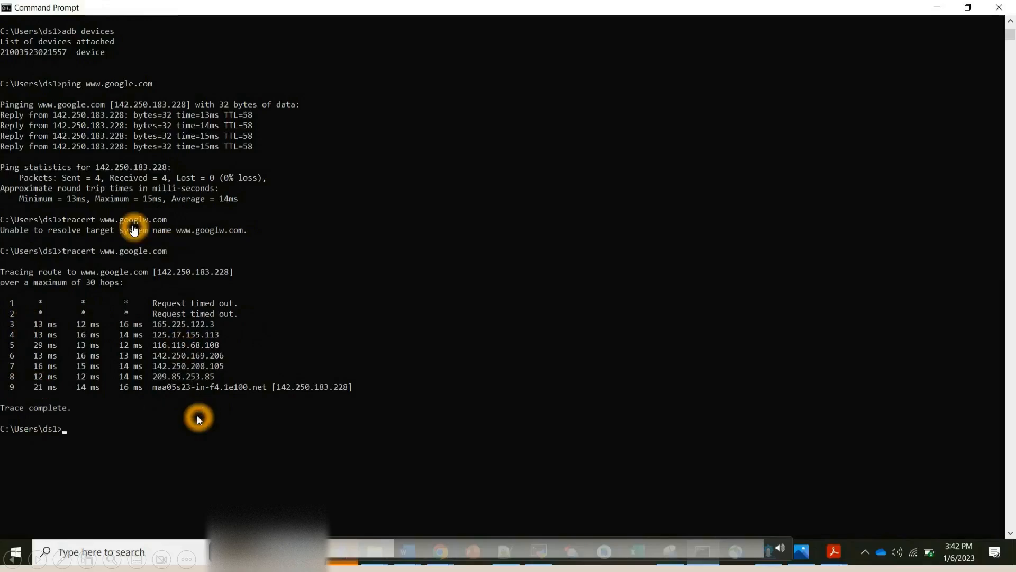
mouse_move(129, 265)
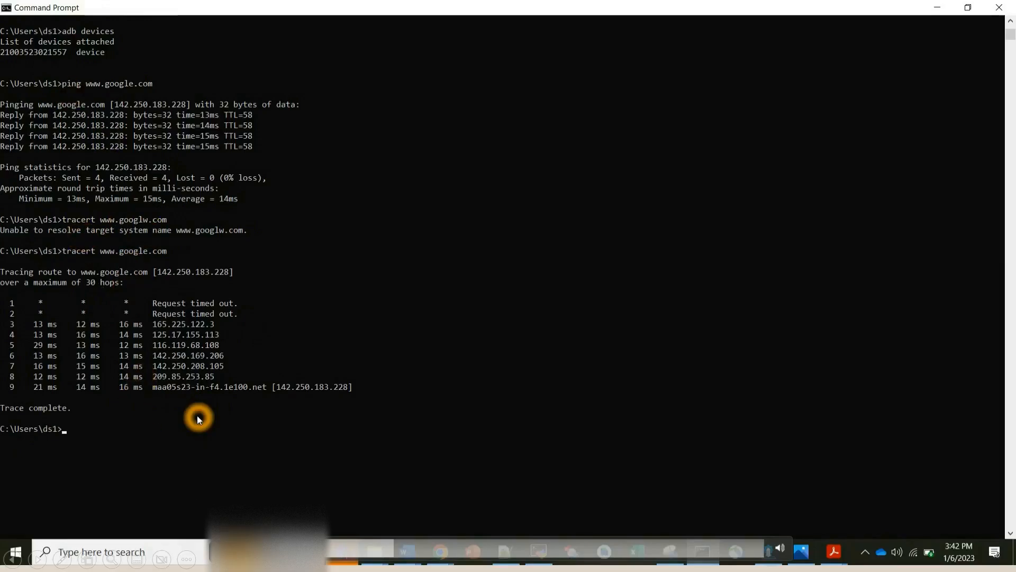
type("pat")
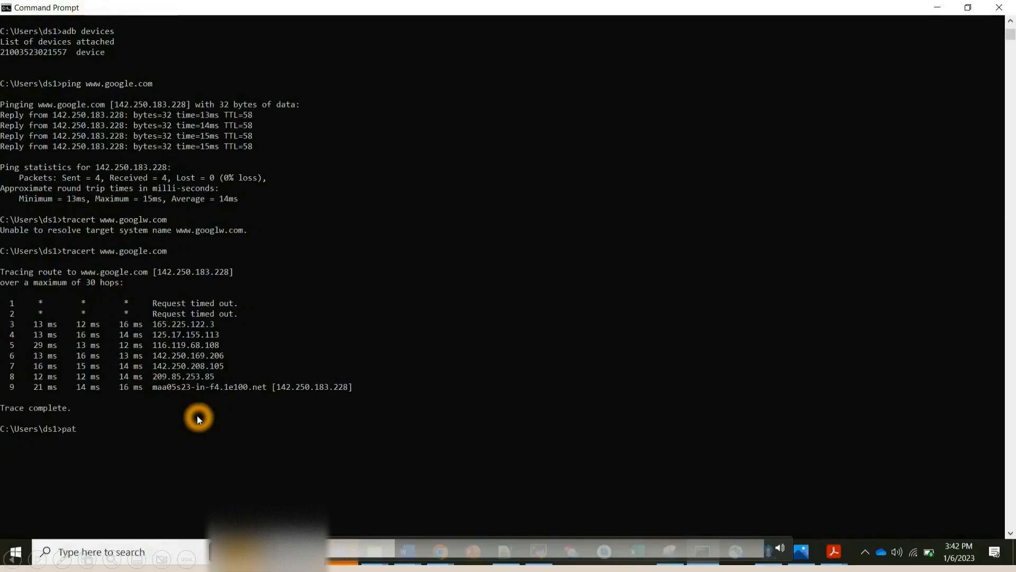
type("hping")
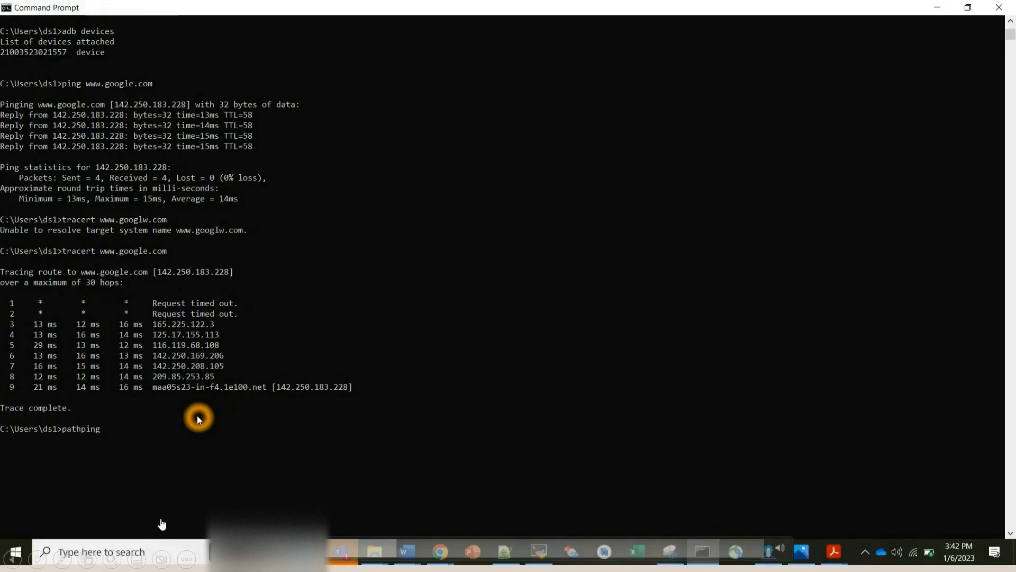
mouse_move(170, 339)
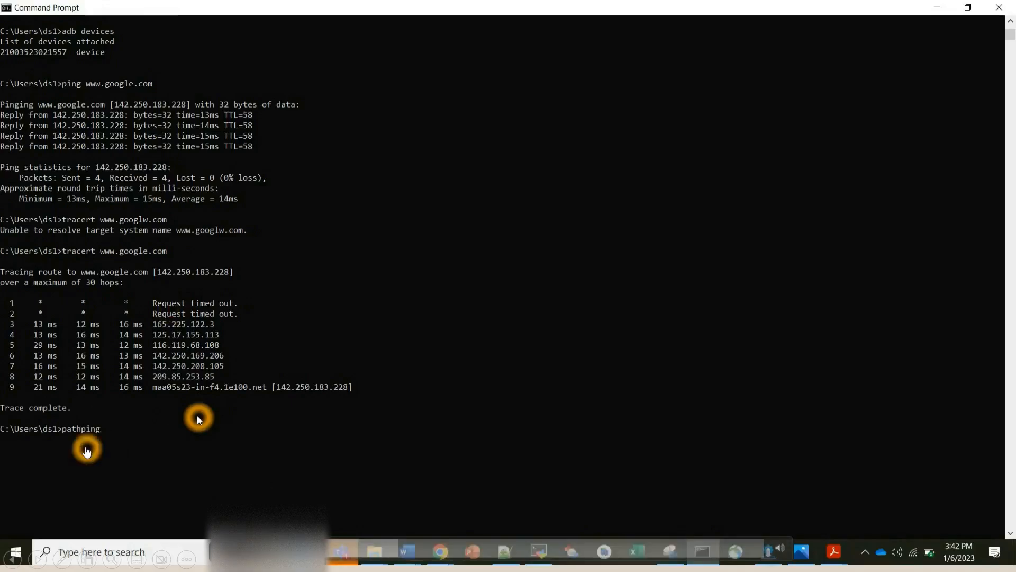
type("www")
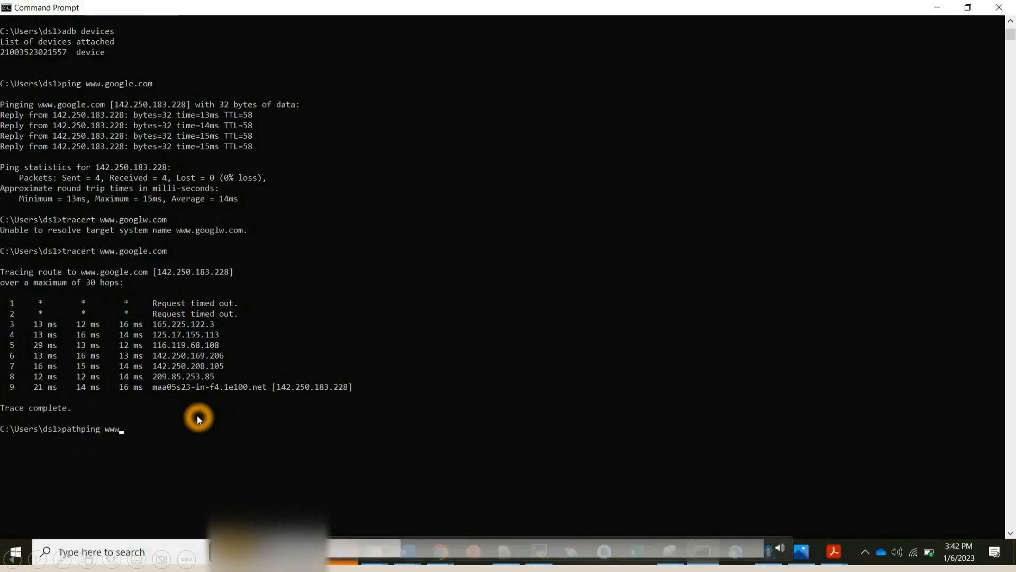
type("google.co")
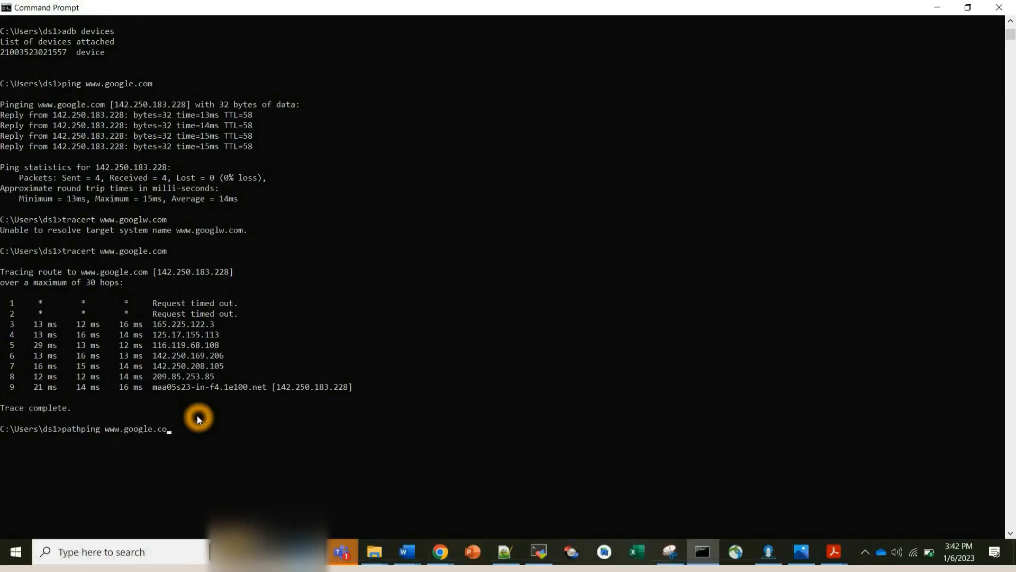
key("enter")
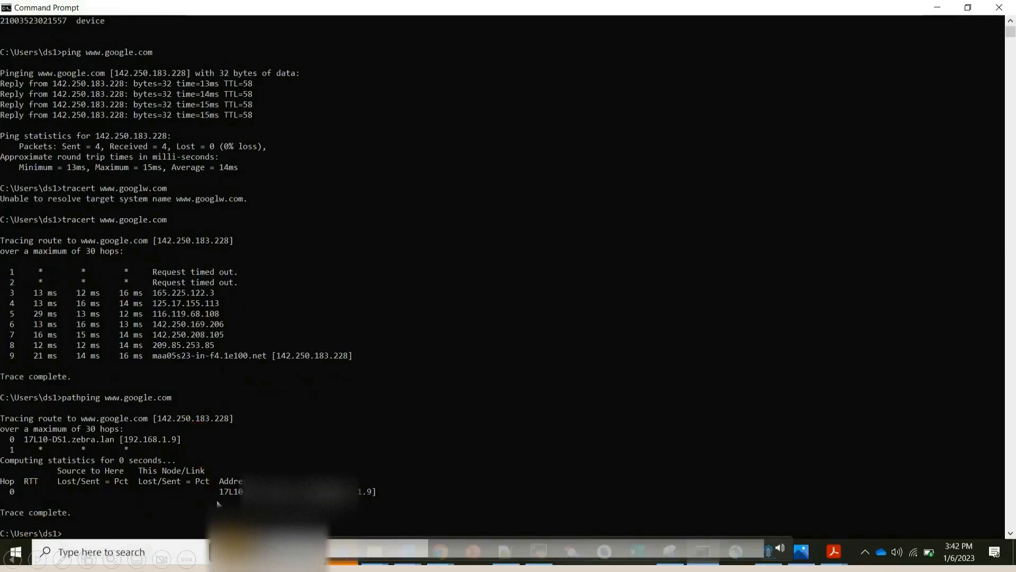
mouse_move(130, 503)
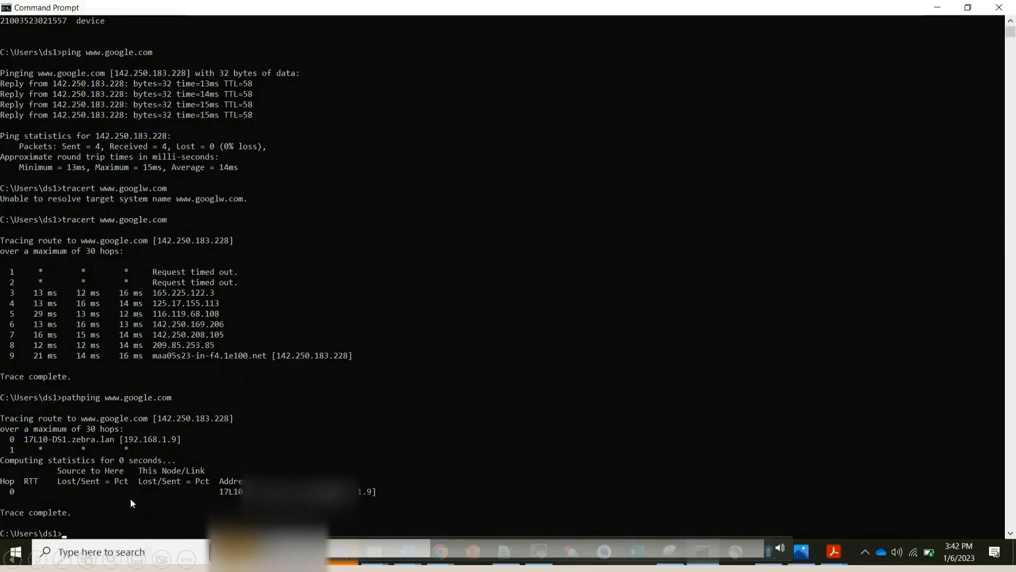
left_click(199, 438)
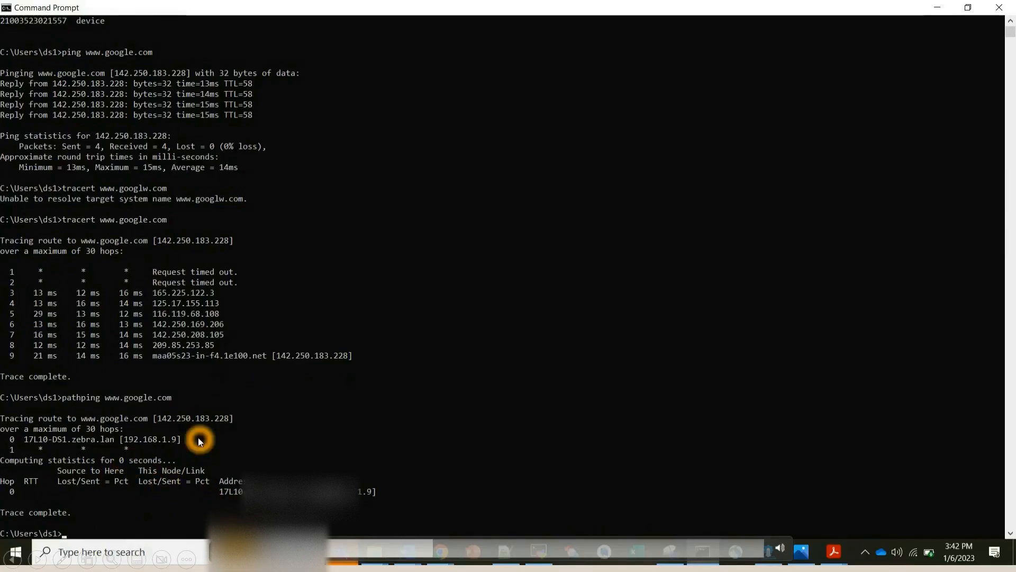
- Clear the screen, try ifconfig, then run ipconfig listing Wi-Fi at 192.168.1.9
type("if")
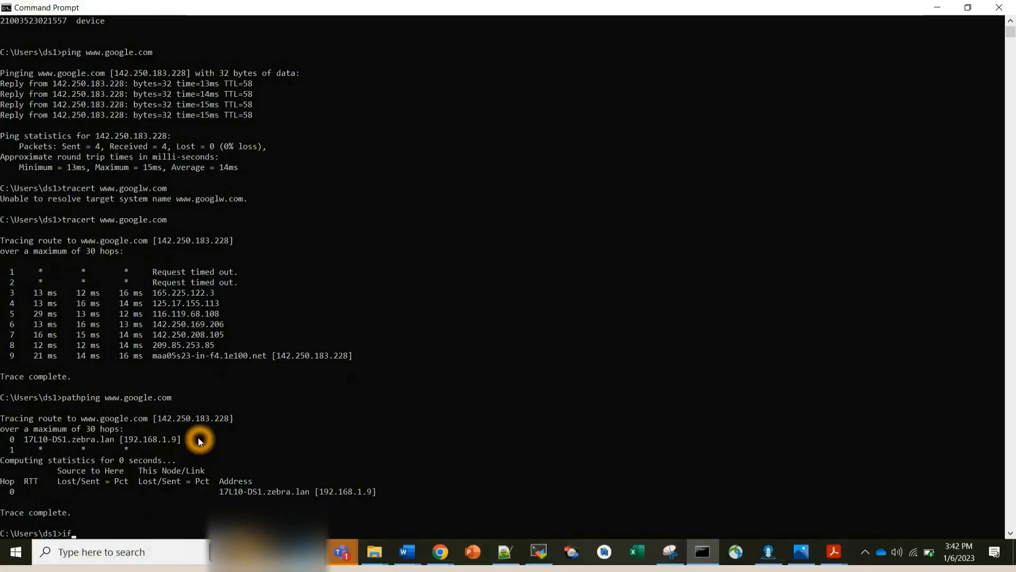
type("clear")
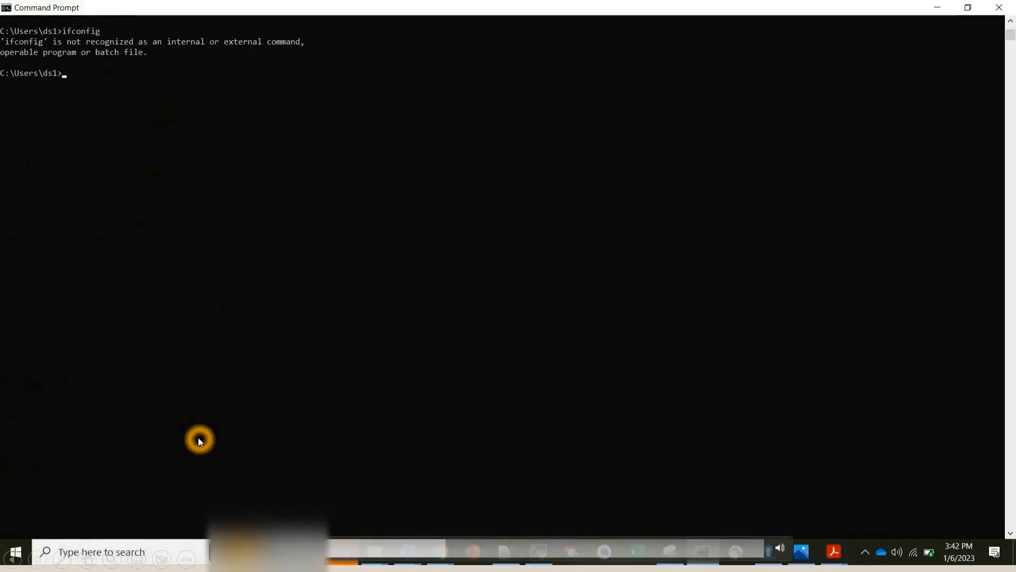
type("ifconfig")
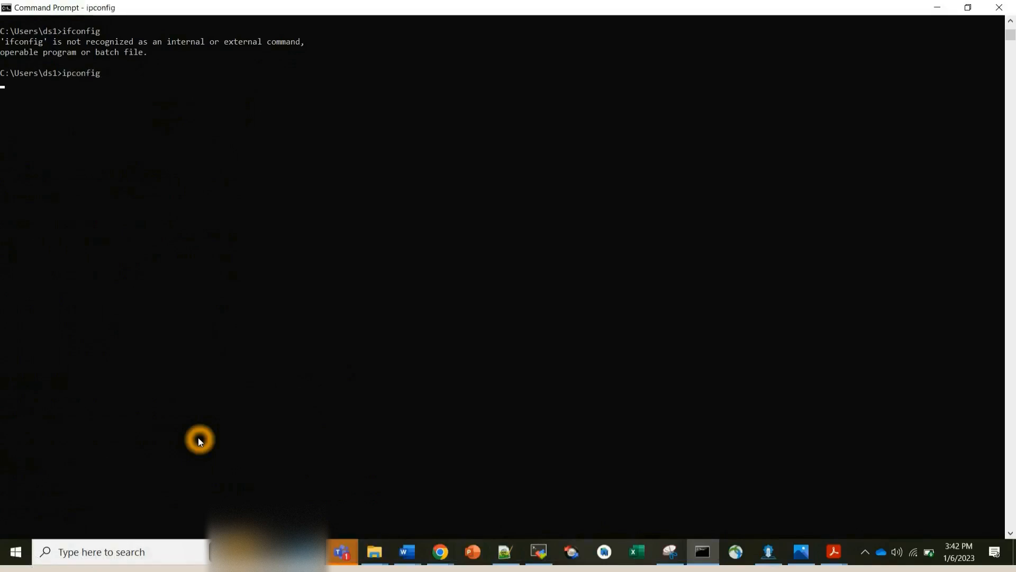
key("enter")
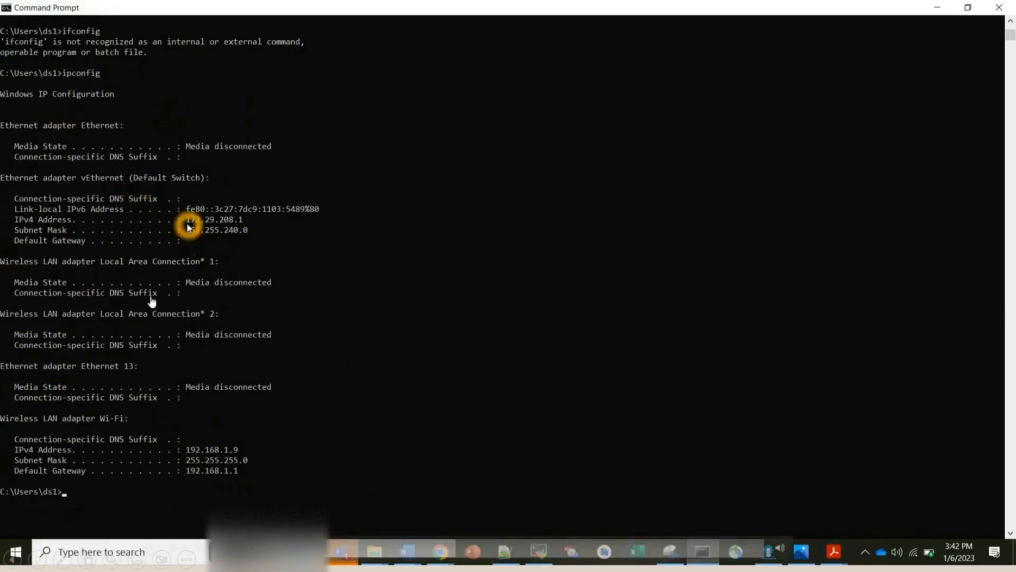
mouse_move(204, 237)
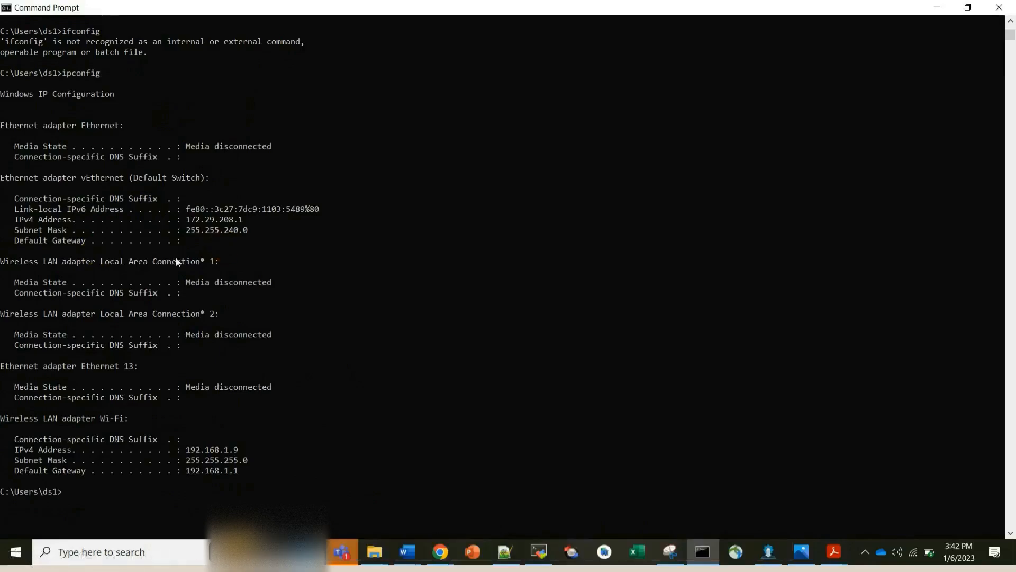
mouse_move(184, 287)
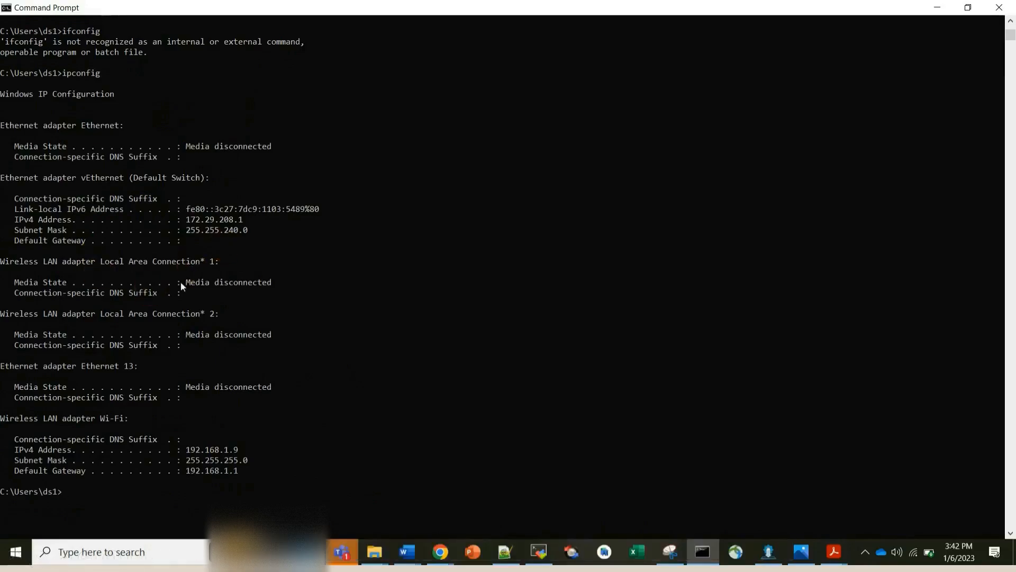
mouse_move(198, 460)
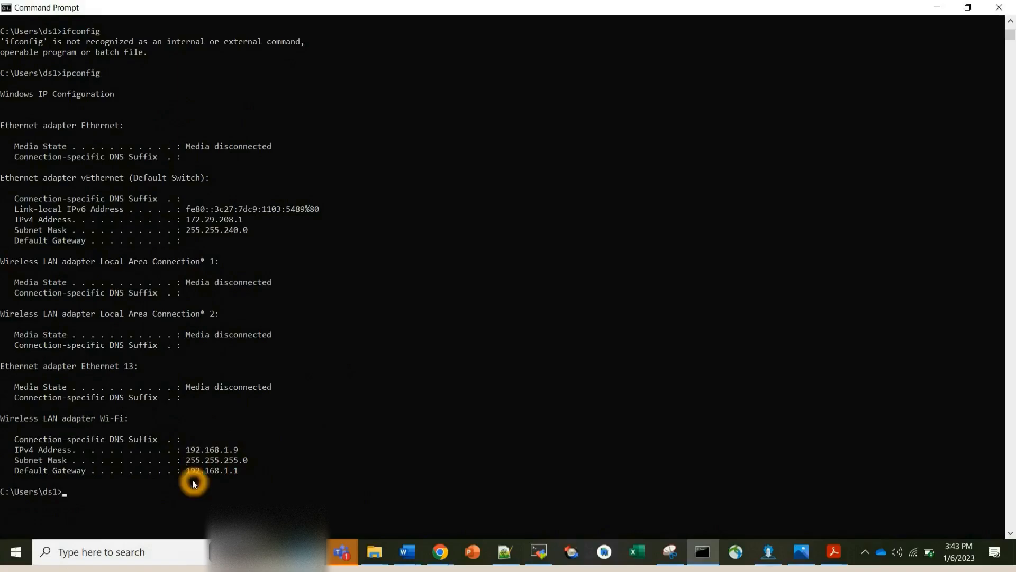
- Clear the screen and run getmac to list four physical addresses with transport names
type("c")
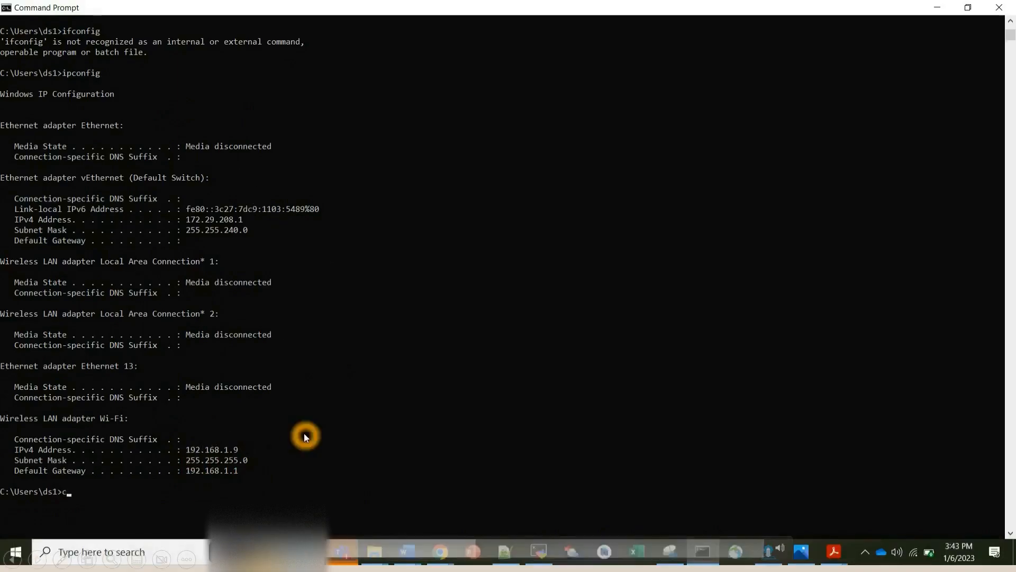
type("getmac")
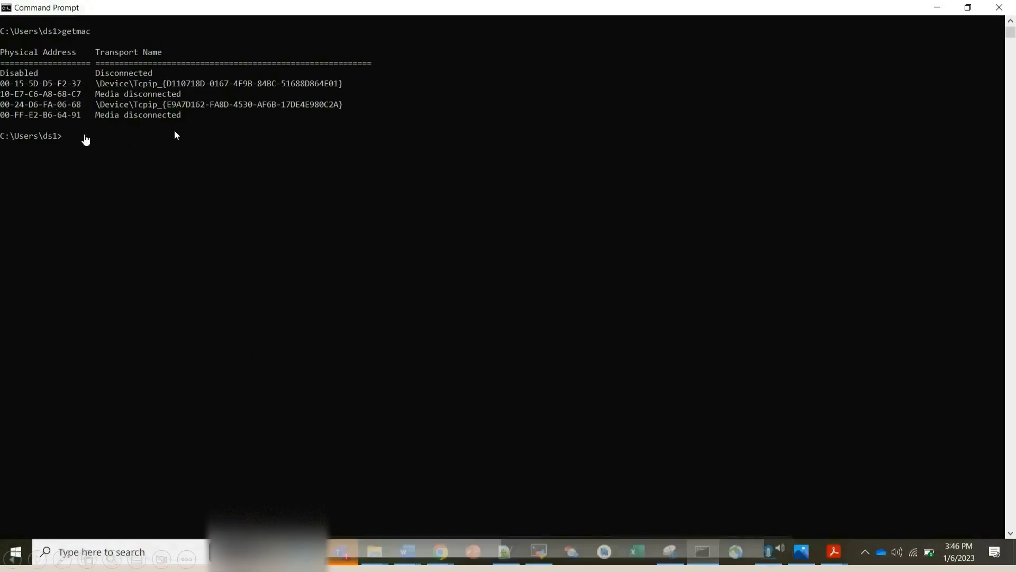
mouse_move(169, 468)
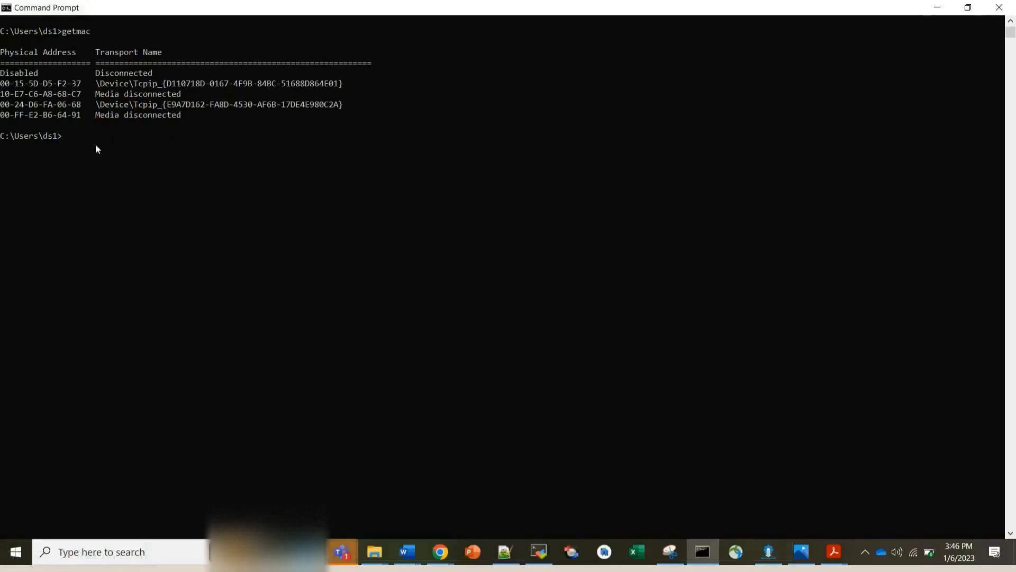
type("nslook")
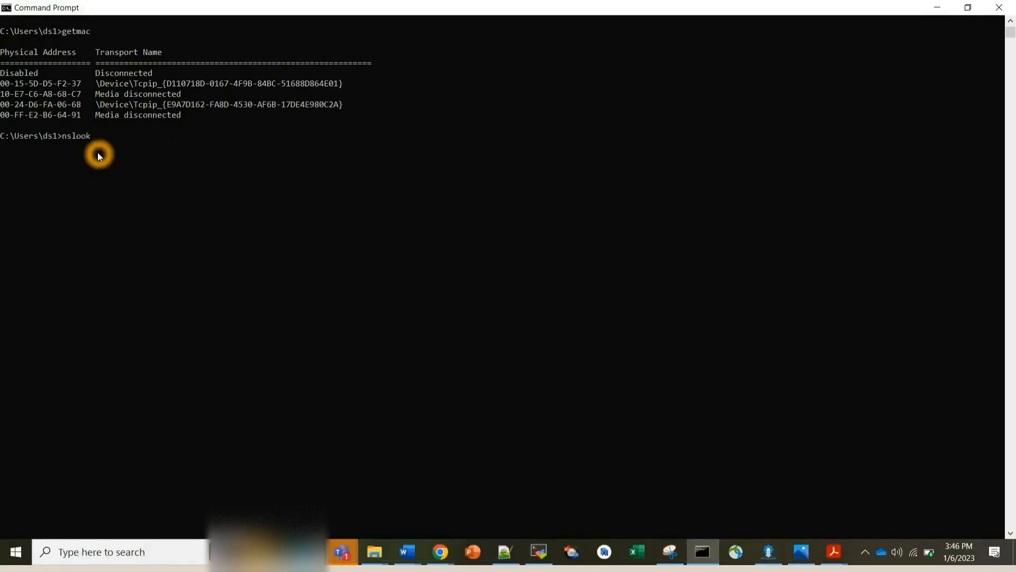
type("up")
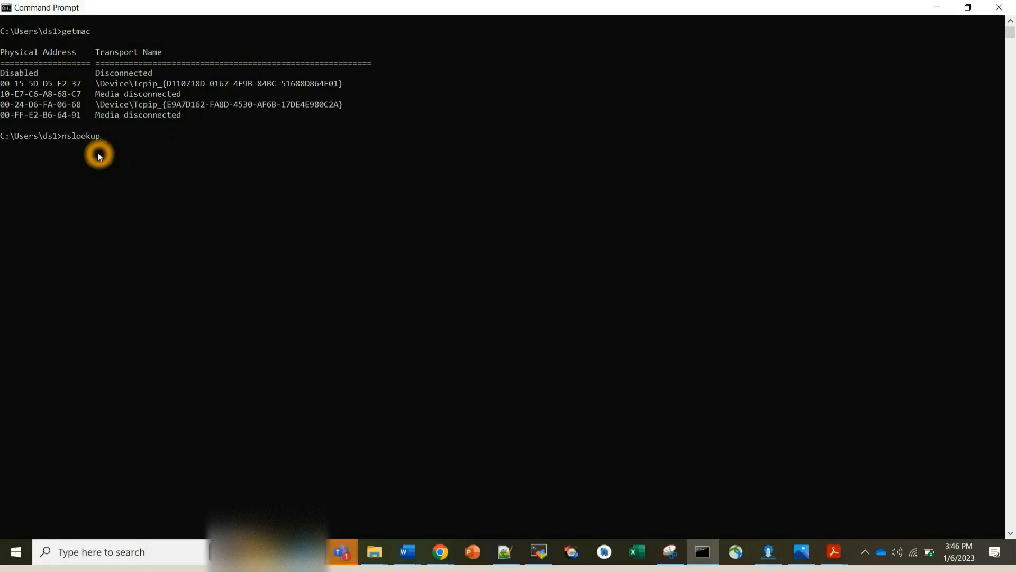
type("www.google.com")
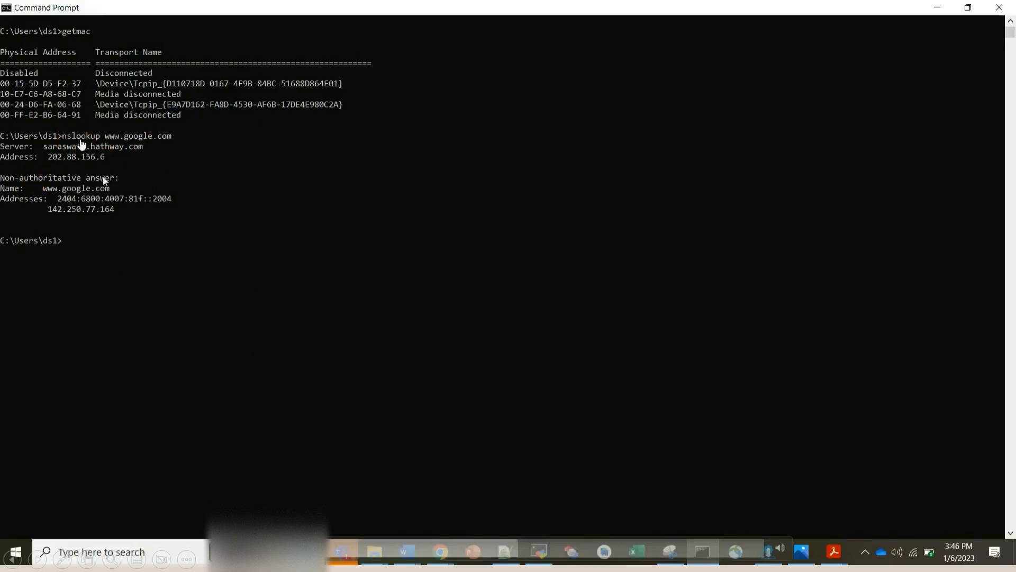
mouse_move(100, 174)
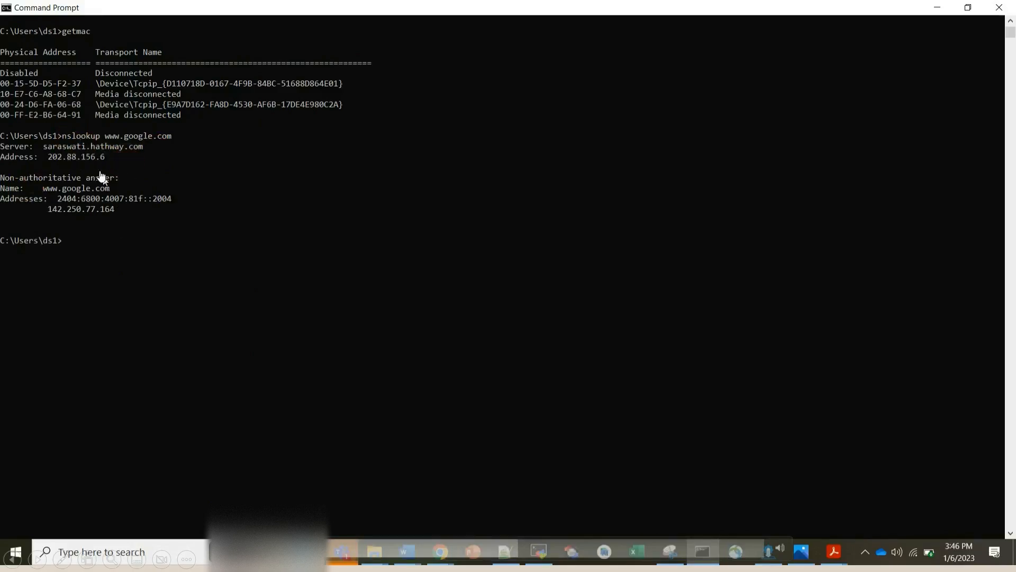
mouse_move(29, 212)
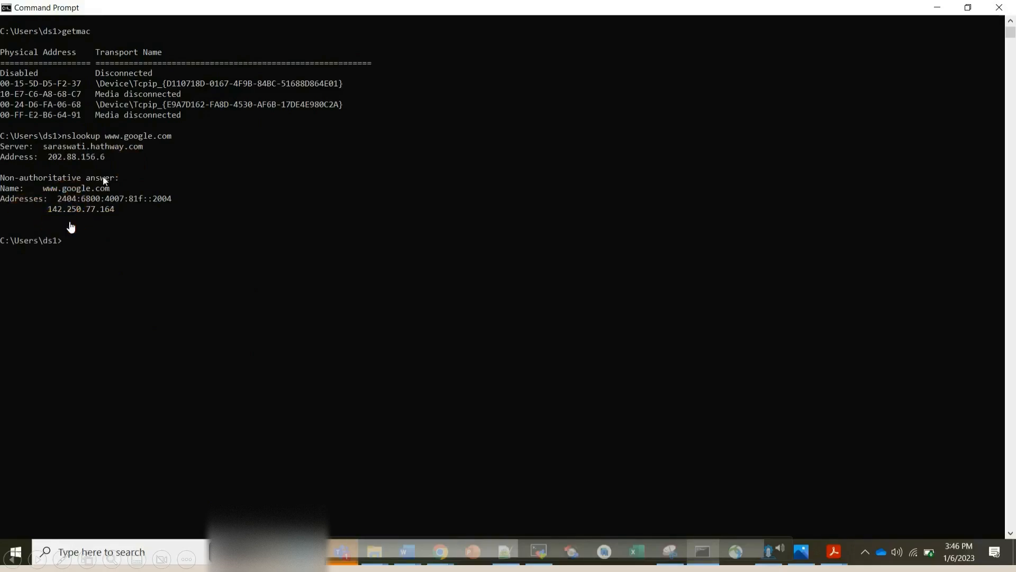
mouse_move(120, 261)
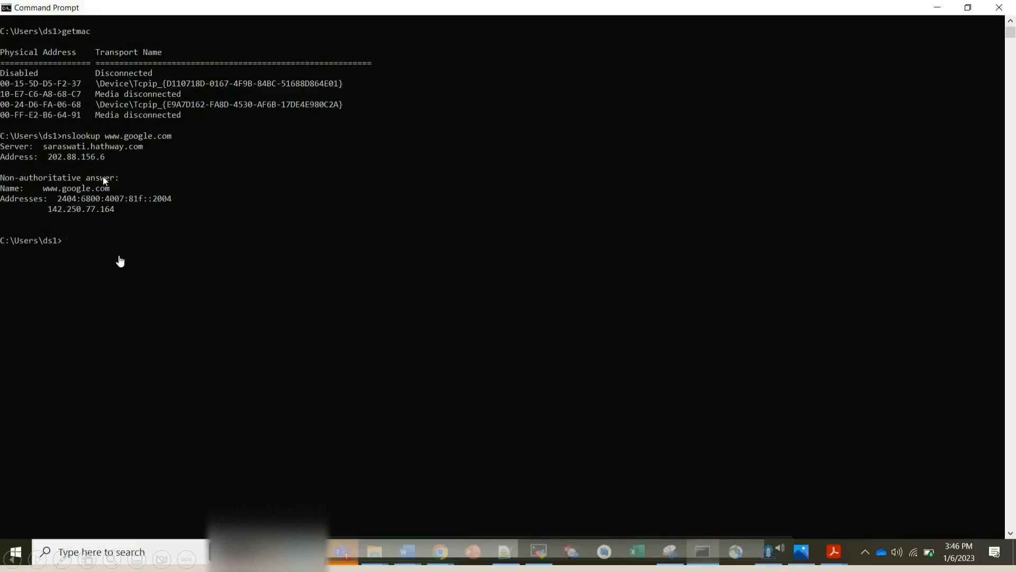
mouse_move(197, 406)
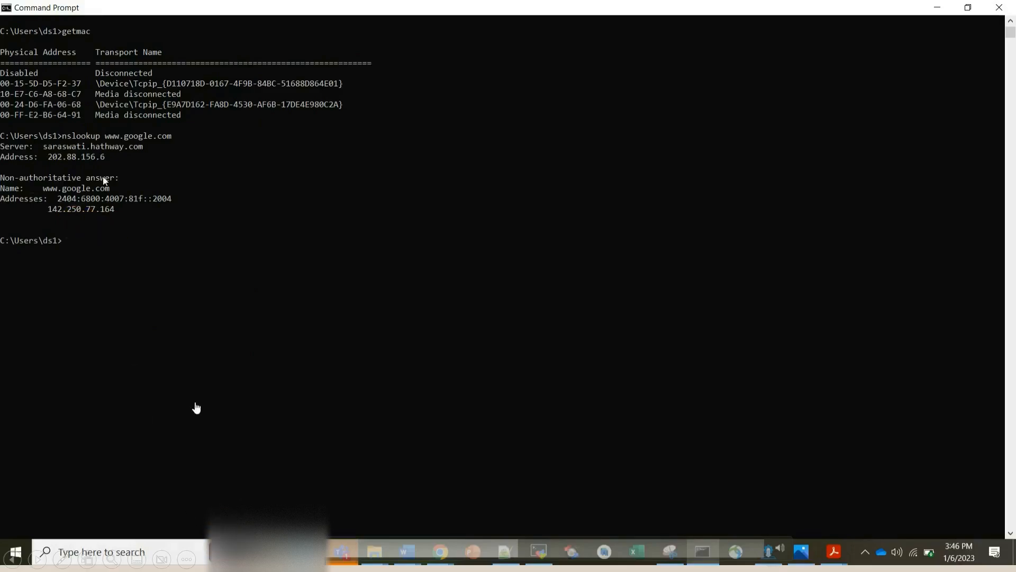
left_click(129, 229)
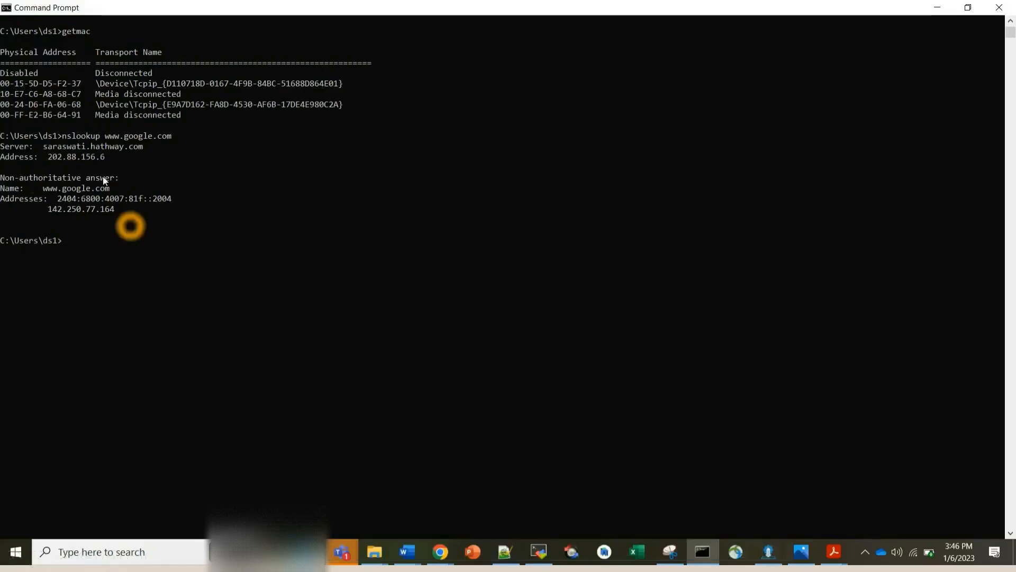
mouse_move(10, 70)
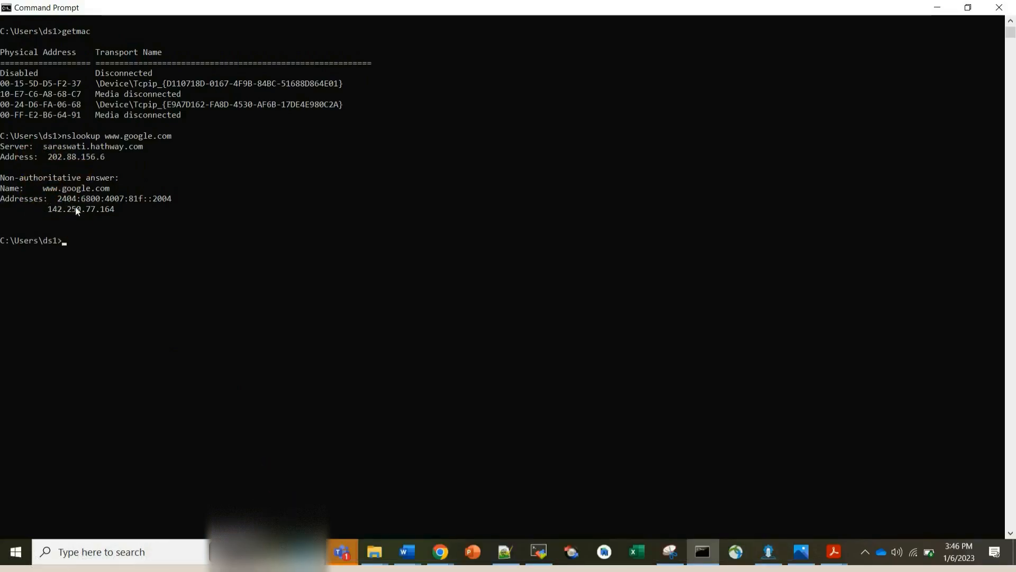
mouse_move(110, 181)
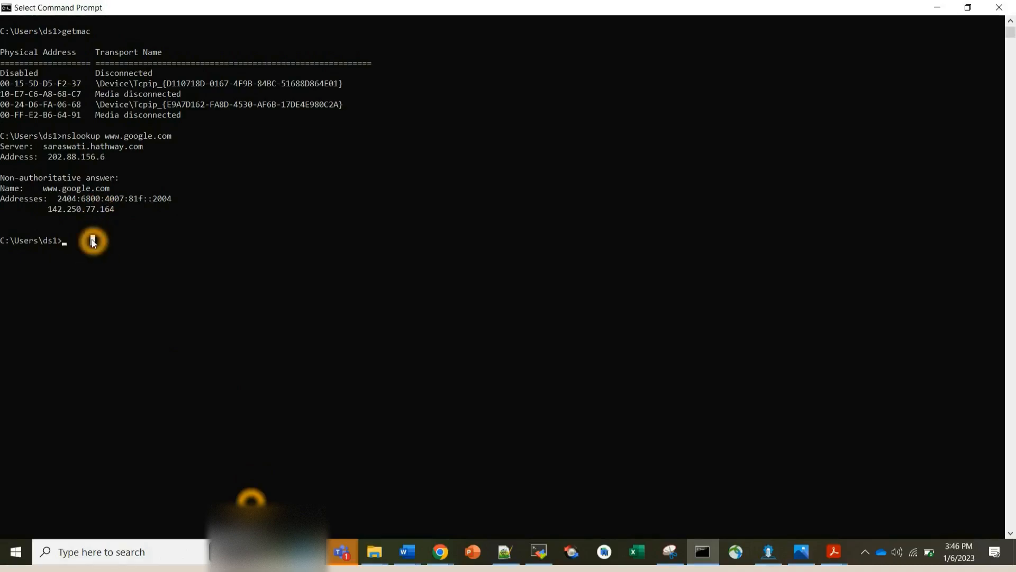
- Run netstat, scroll through the active TCP connections and interrupt it with Ctrl+C
type("netstat")
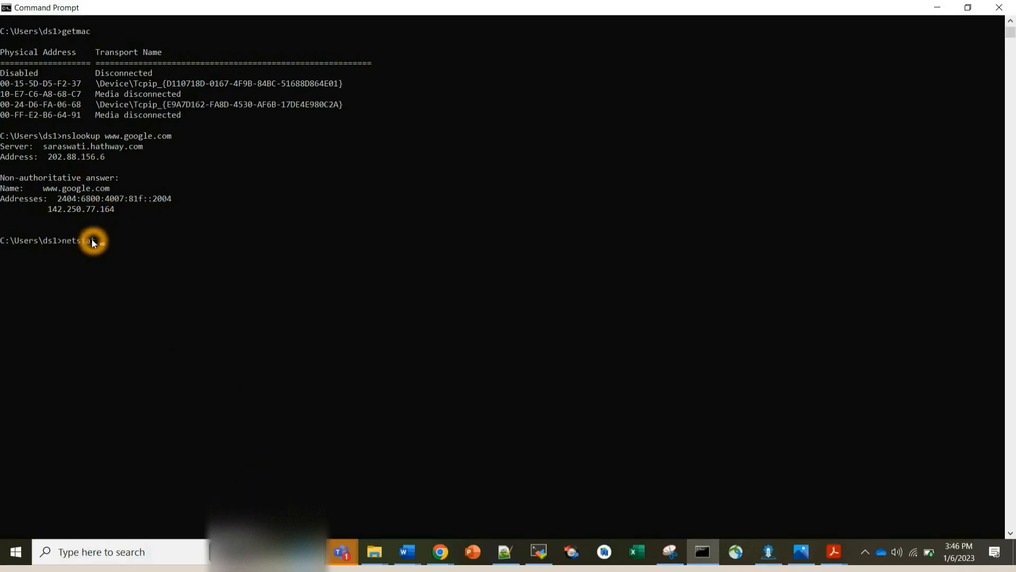
type("netstat")
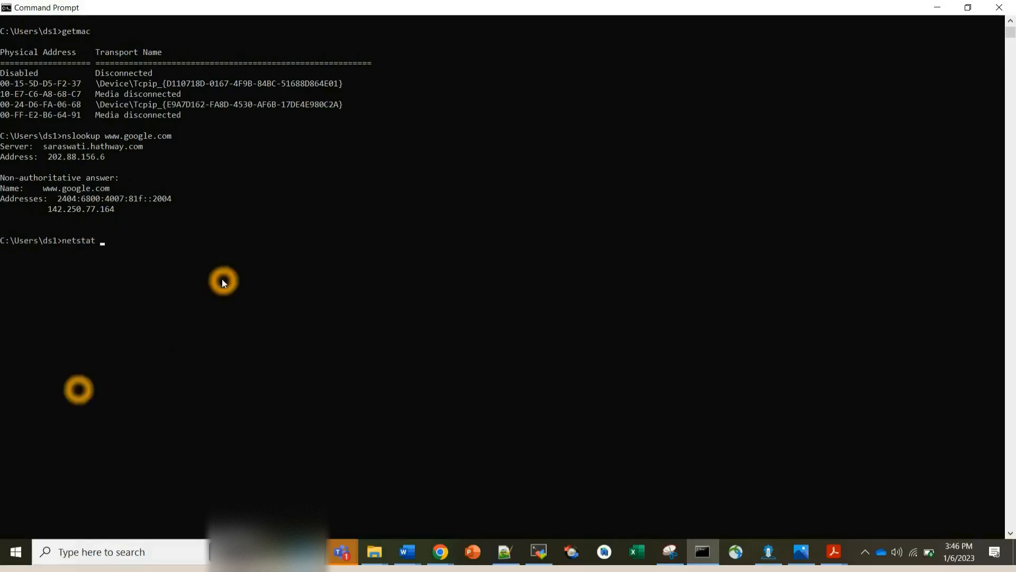
key("Enter")
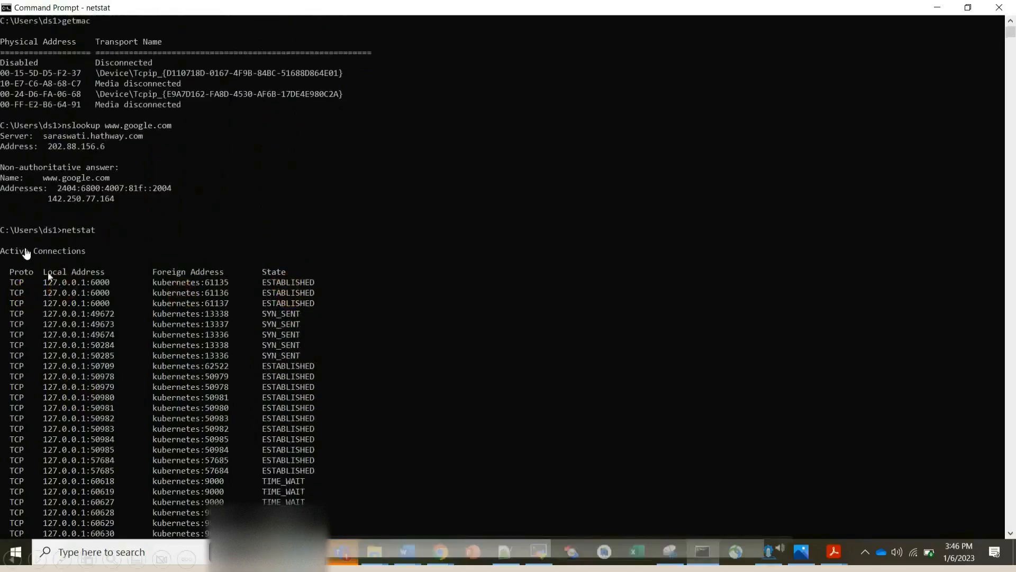
scroll("down", 3)
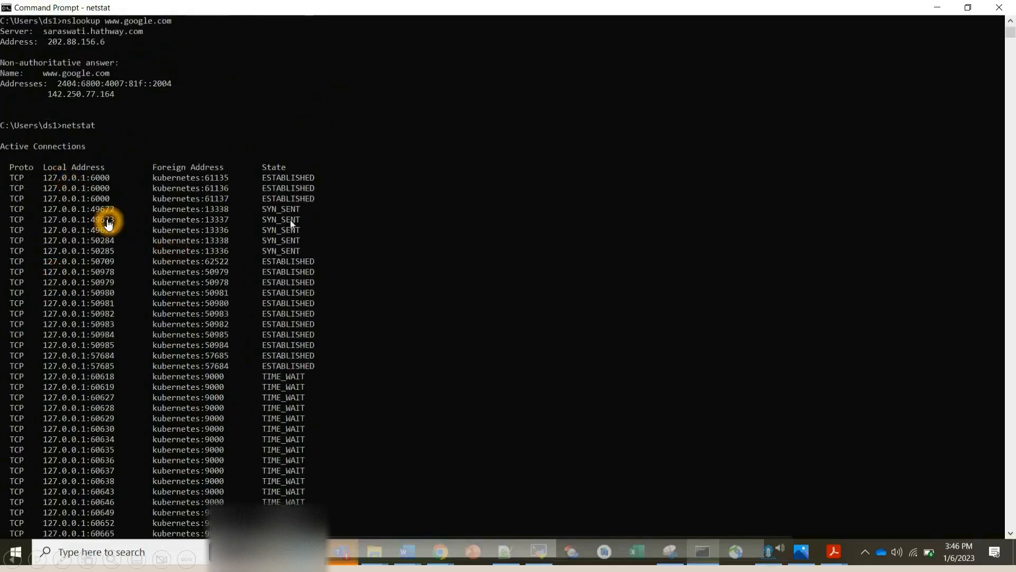
scroll("down", 3)
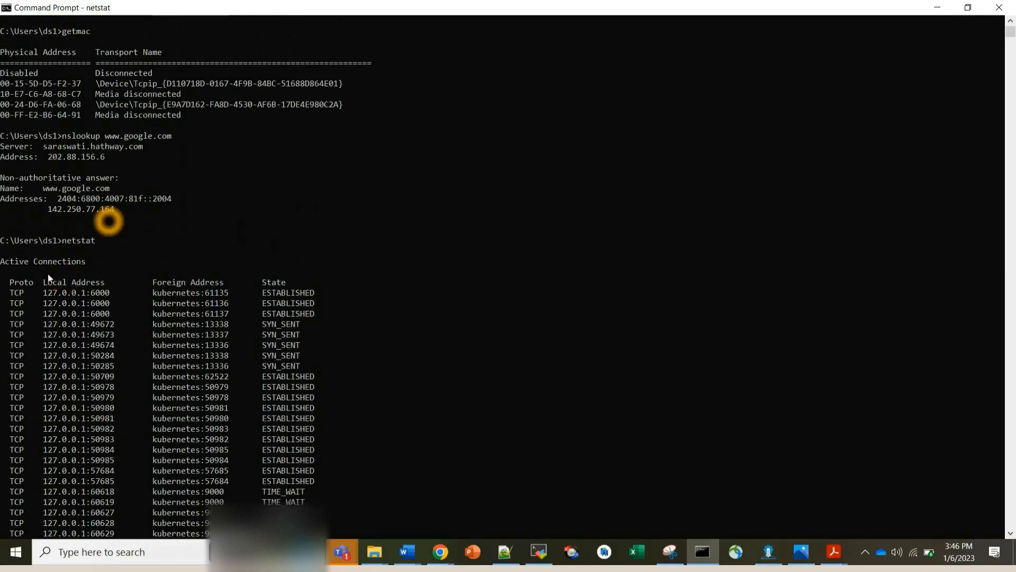
scroll("down", 3)
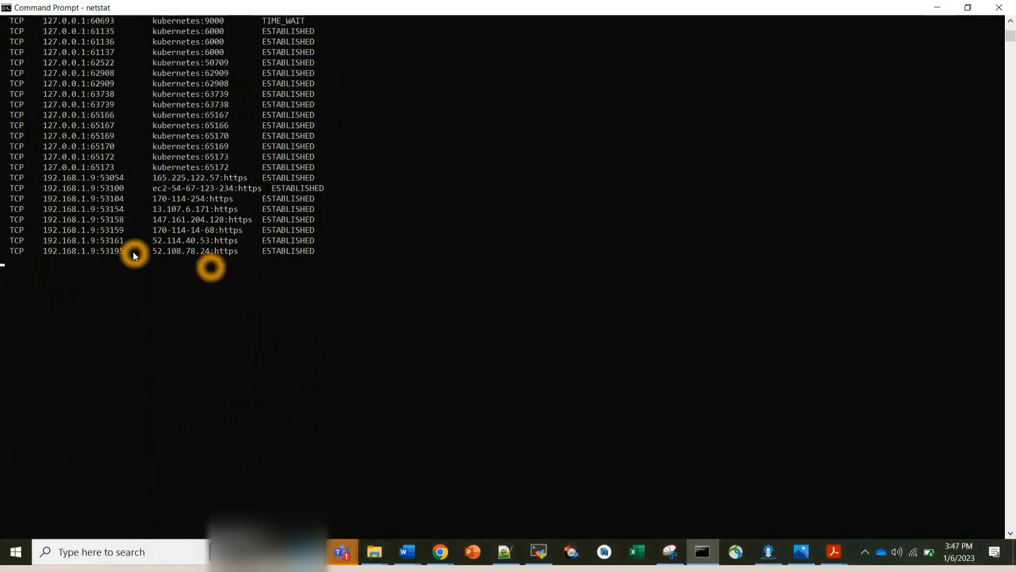
key("ctrl+c")
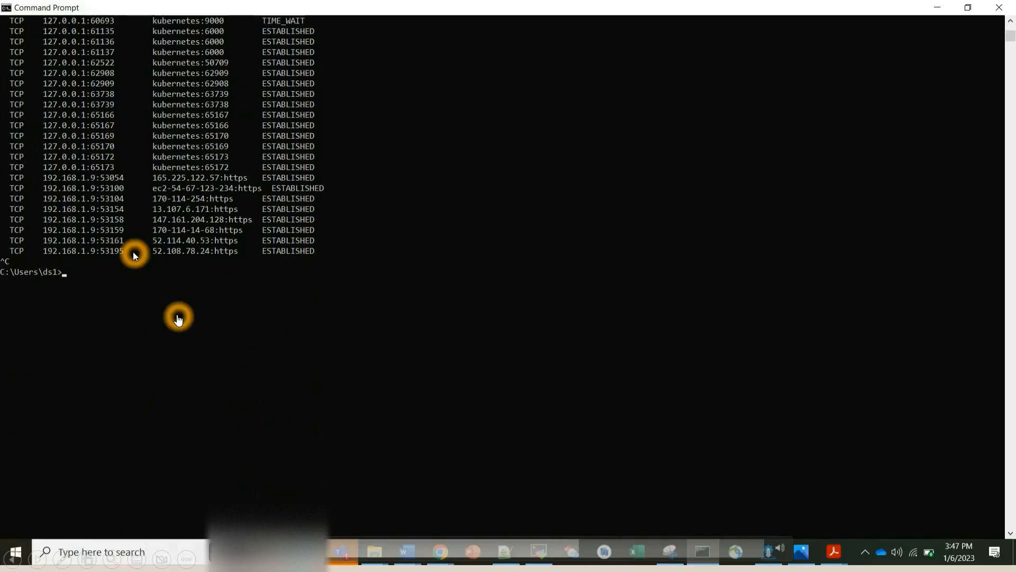
- Enter 'netsh /?' to request the netsh help listing
type("netsh /?")
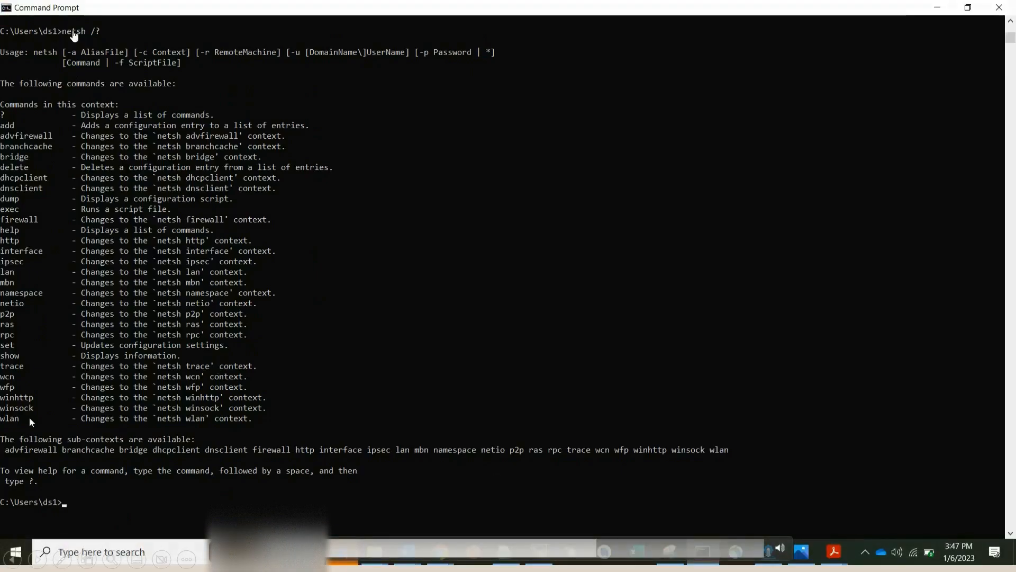
- Review the netsh help listing of commands and sub-contexts on screen
left_click(97, 51)
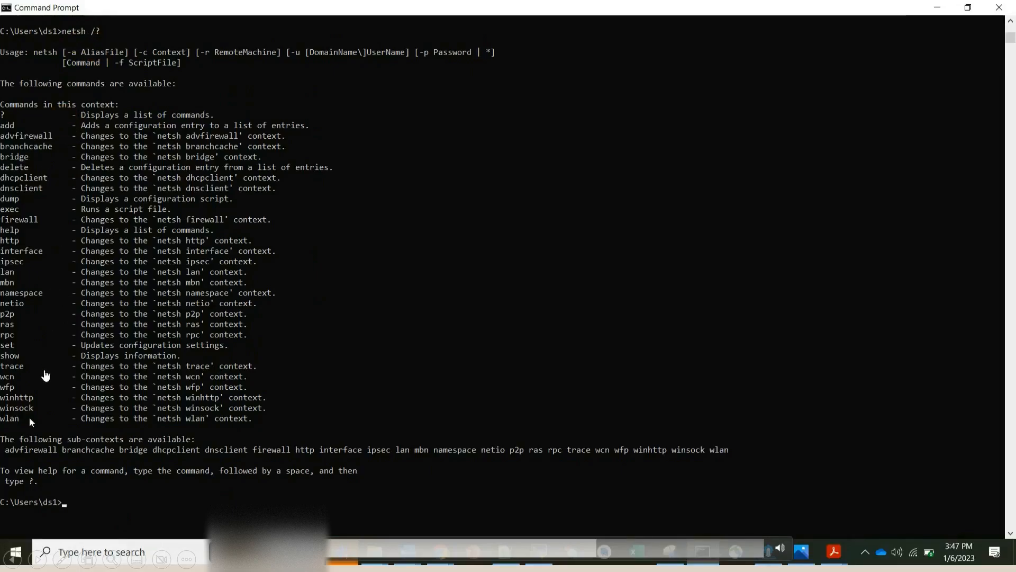
mouse_move(53, 38)
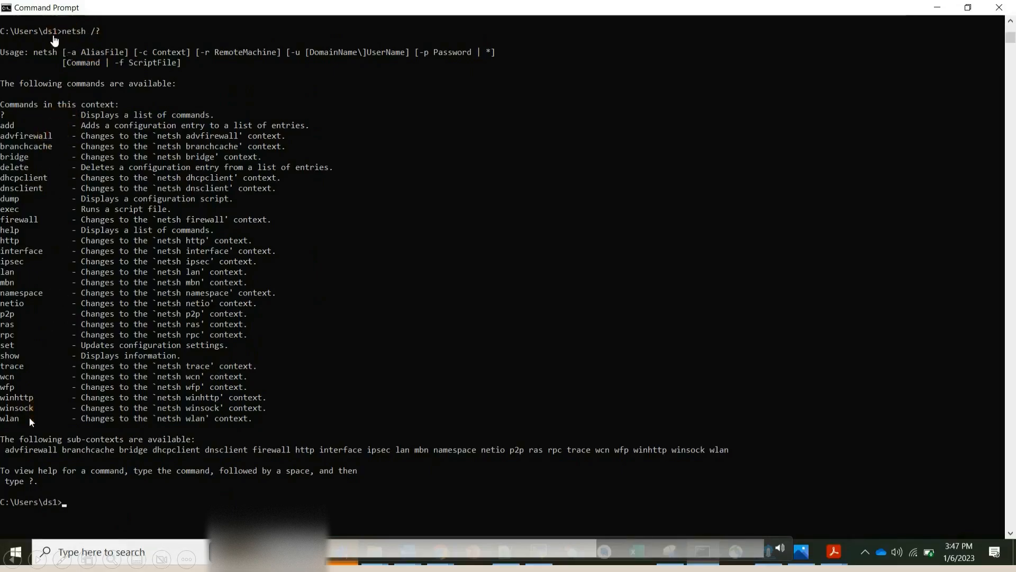
mouse_move(155, 128)
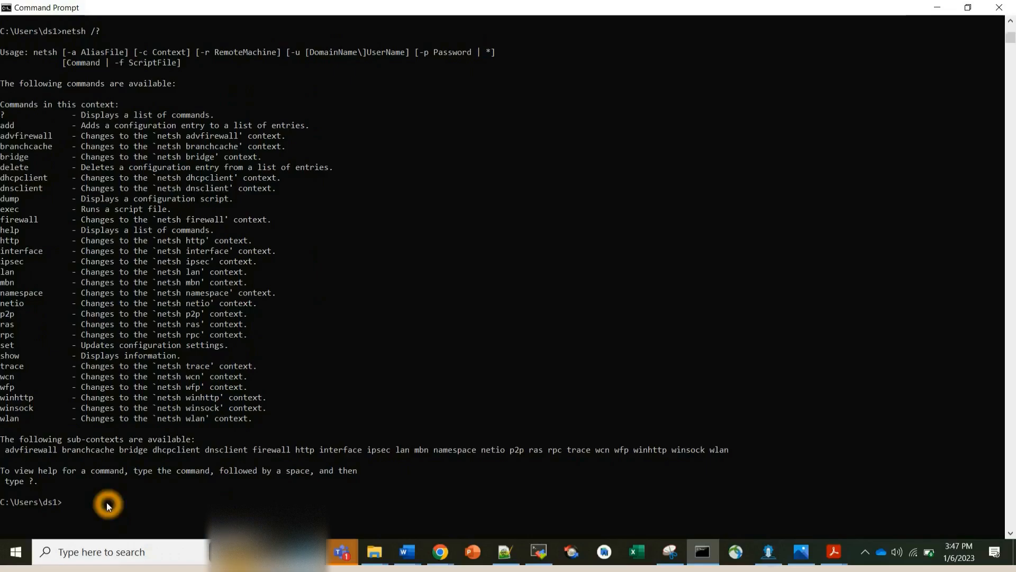
- Run 'netsh wlan show drivers' to list the Intel Dual Band Wireless-AC 8265 driver details
type("netsh wlan s")
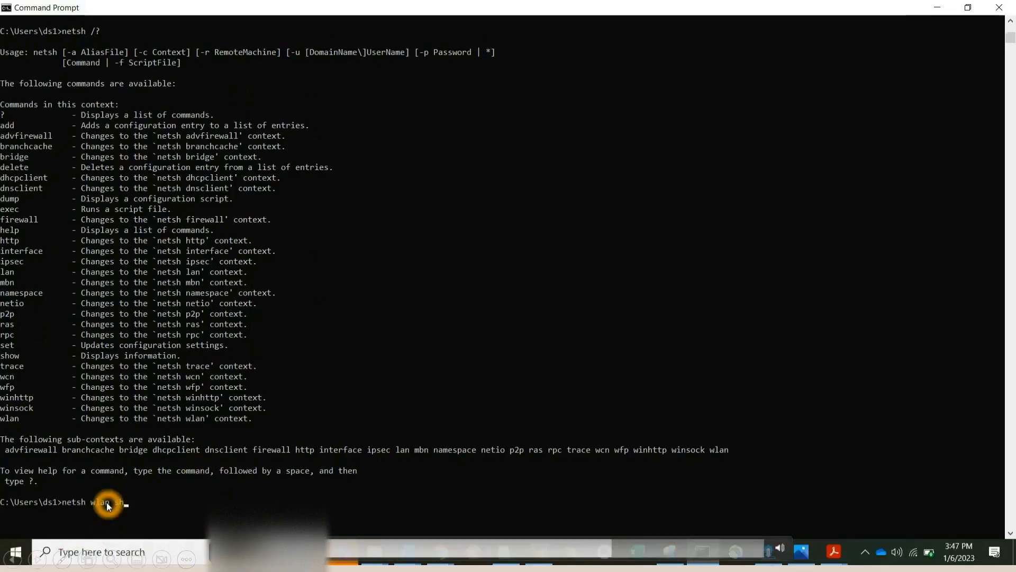
type("how drivers")
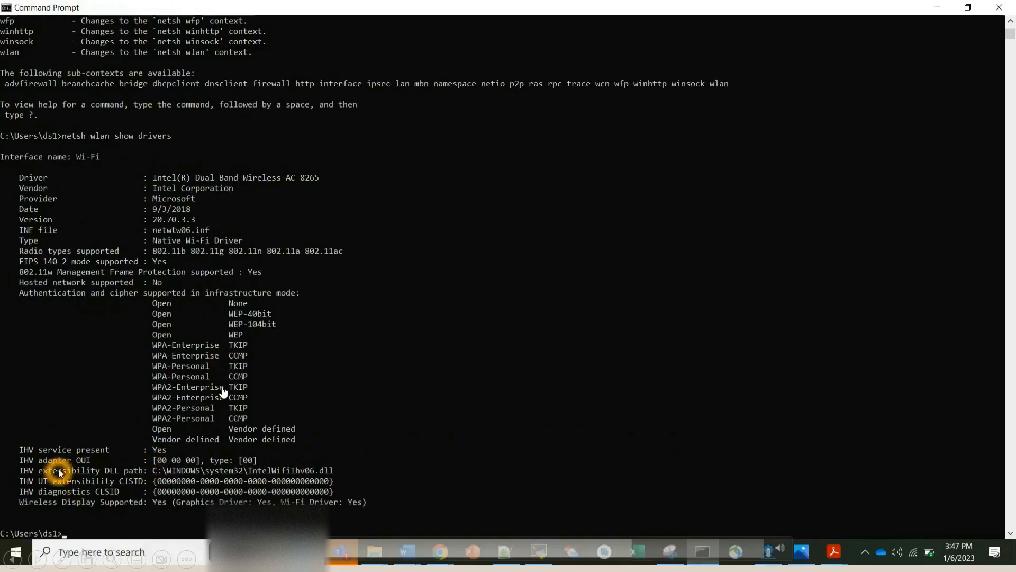
mouse_move(160, 161)
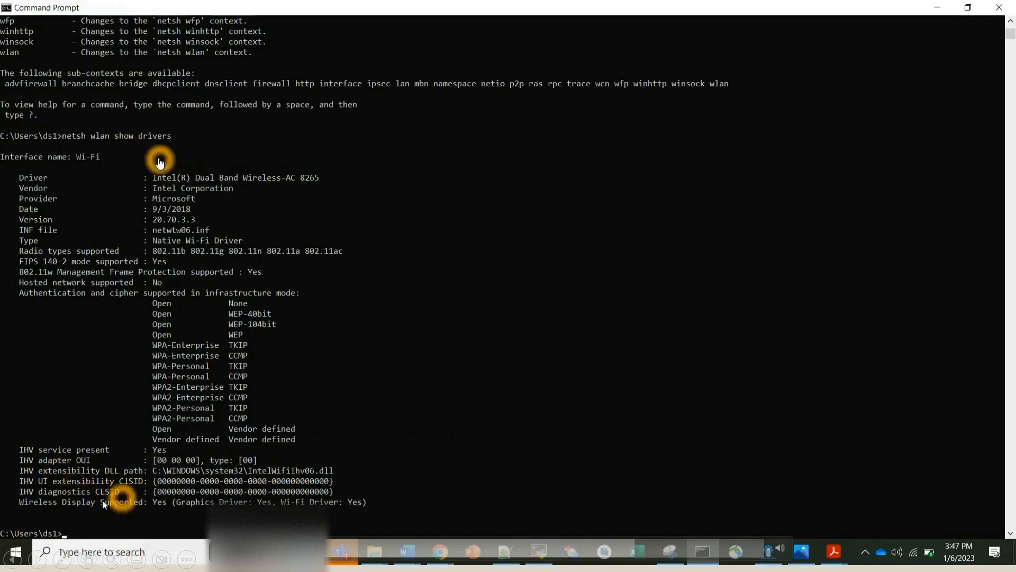
mouse_move(174, 518)
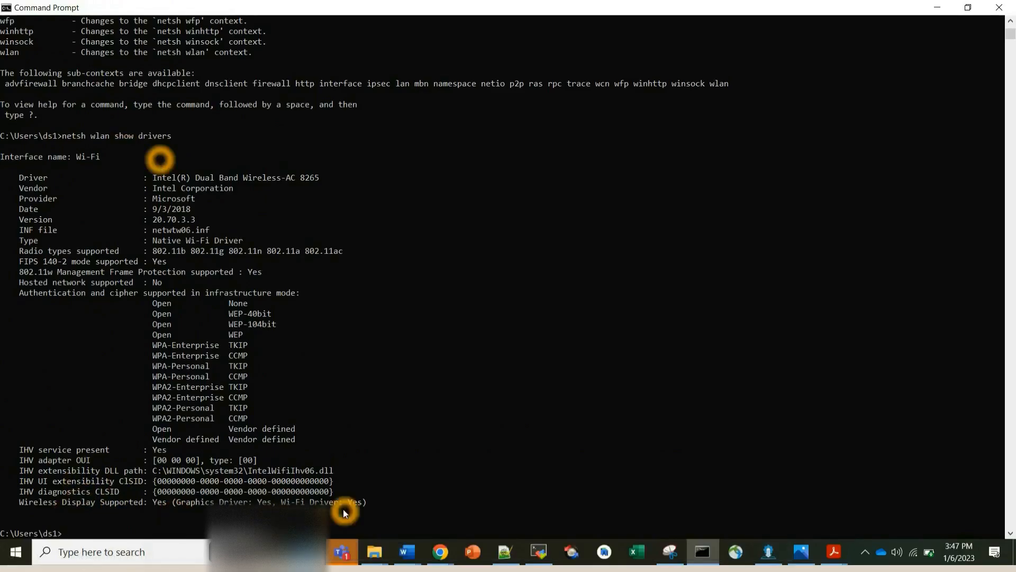
mouse_move(455, 344)
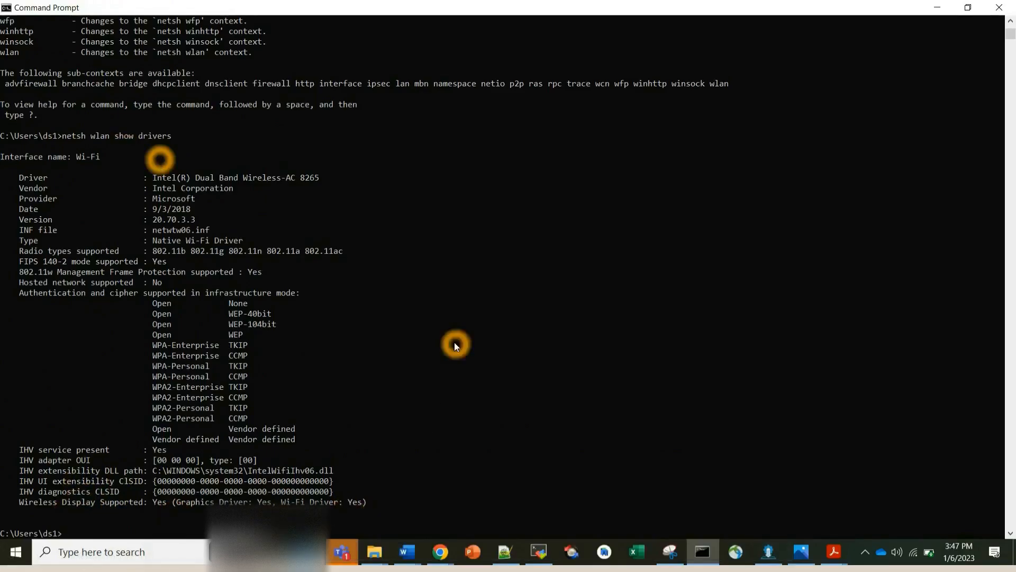
- Save 'adb shell dumpsys wifi' output to wifi1.txt and open that file in Notepad++
type("adb shell")
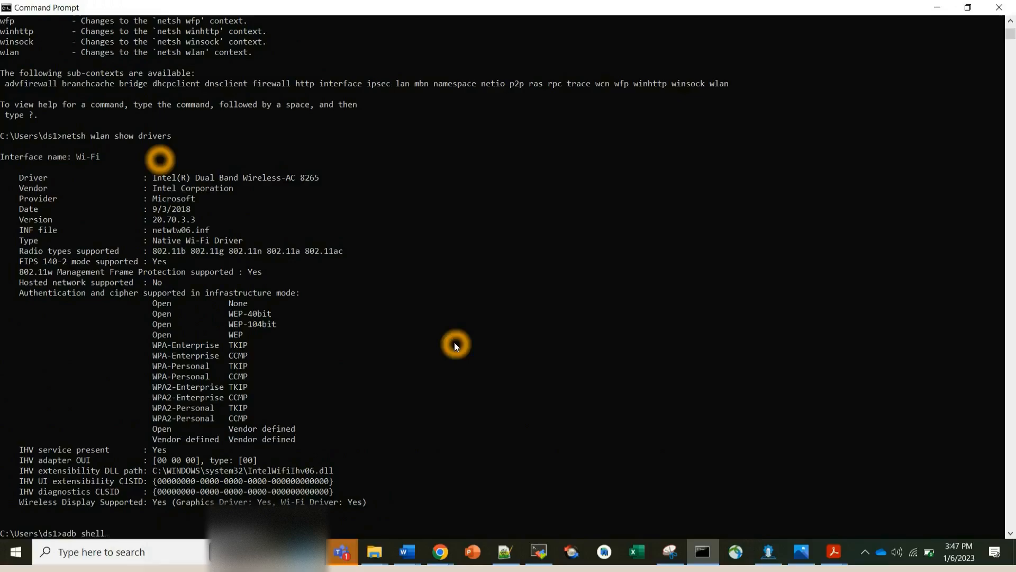
type("dumpsys")
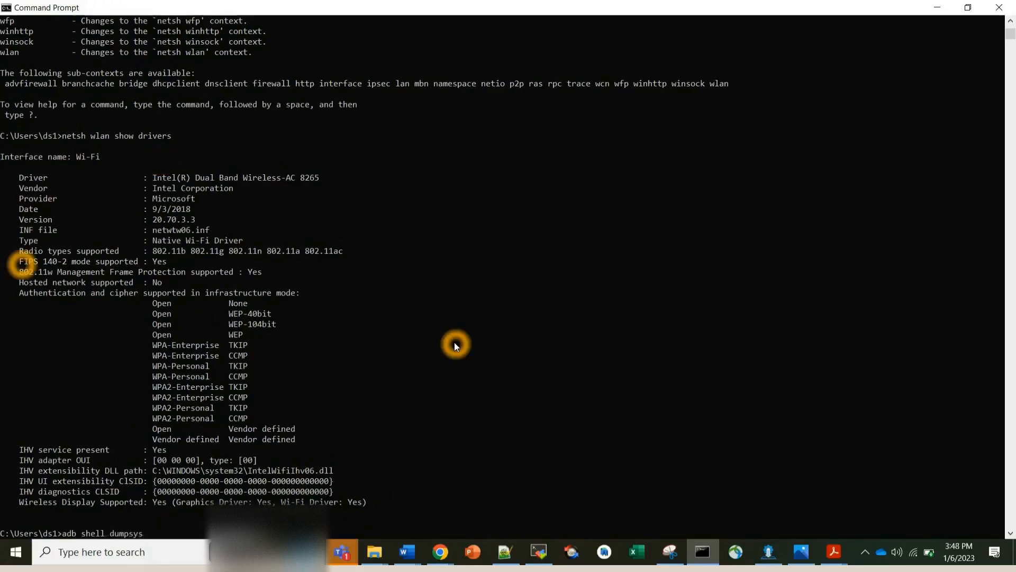
type("wifi")
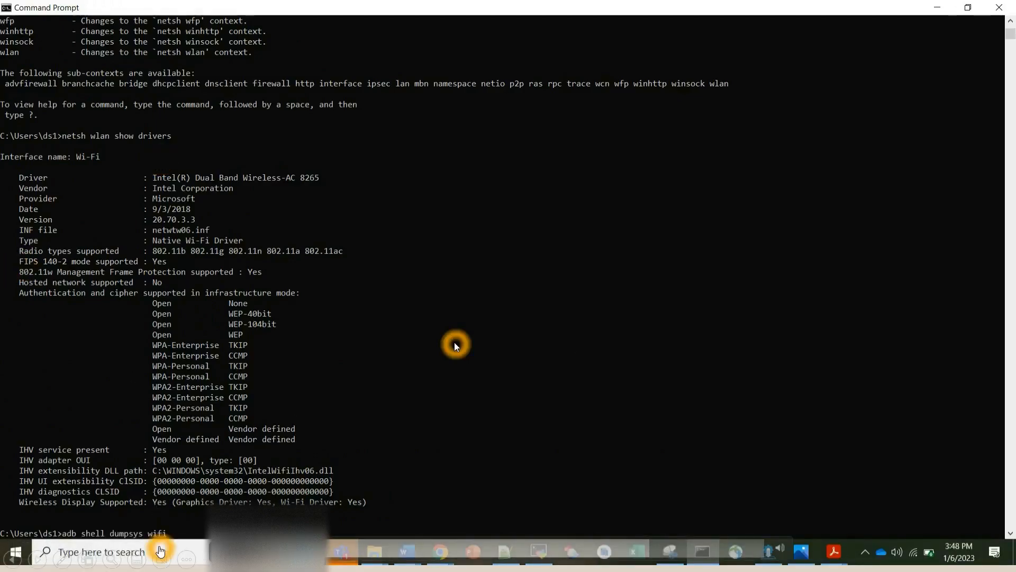
type("> wifi")
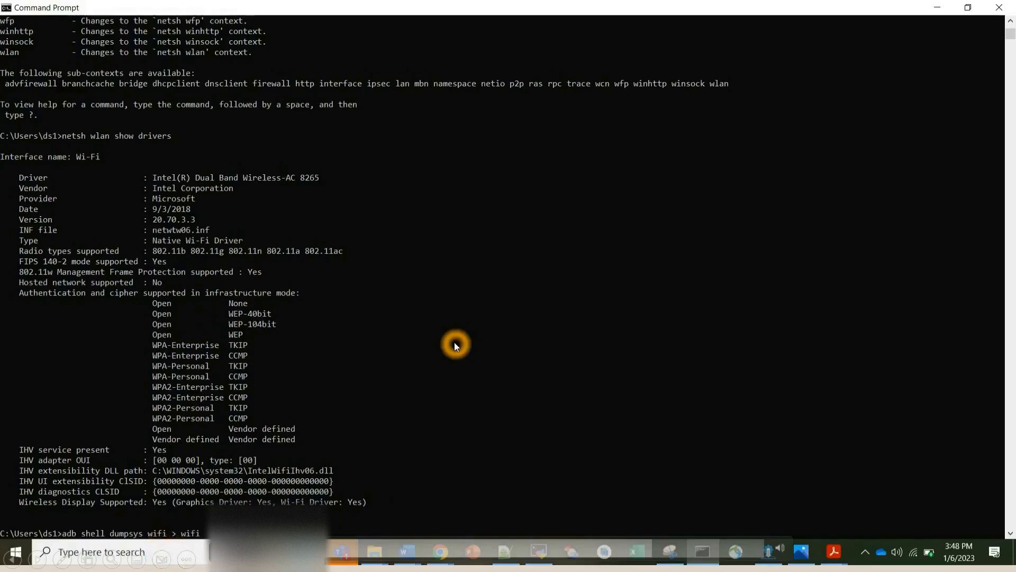
type("1.txt")
type("start .")
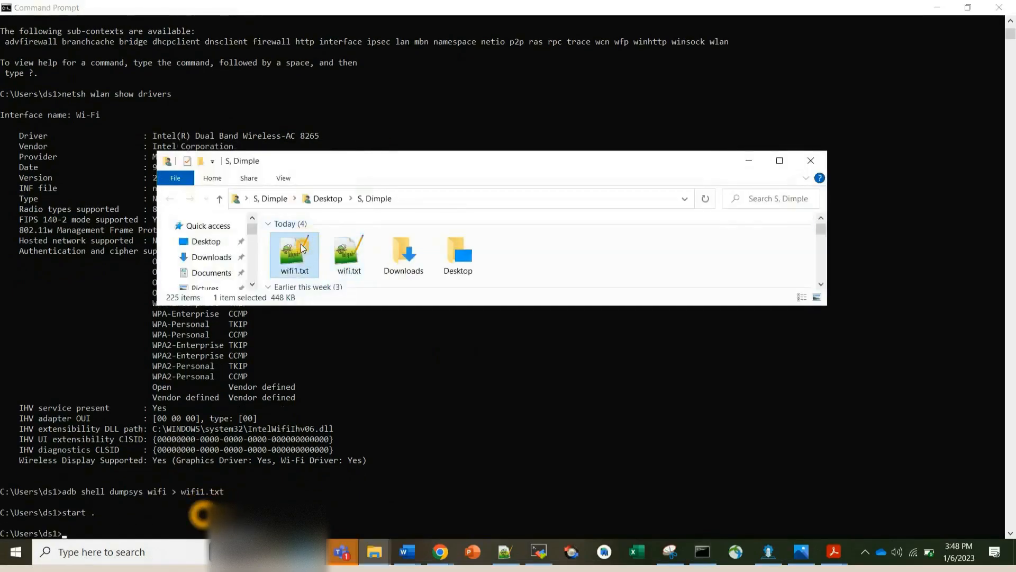
double_click(294, 250)
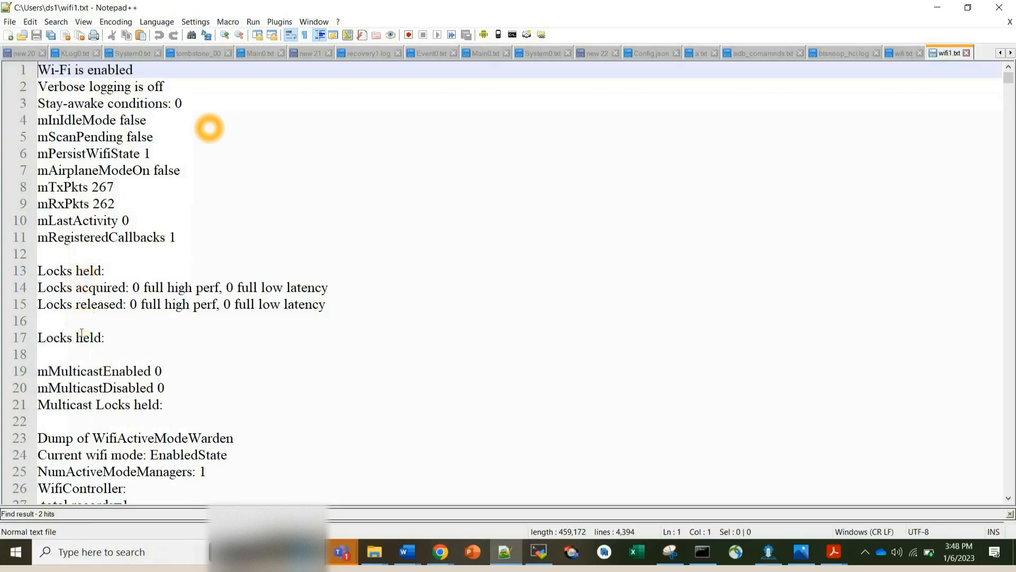
scroll("down", 3)
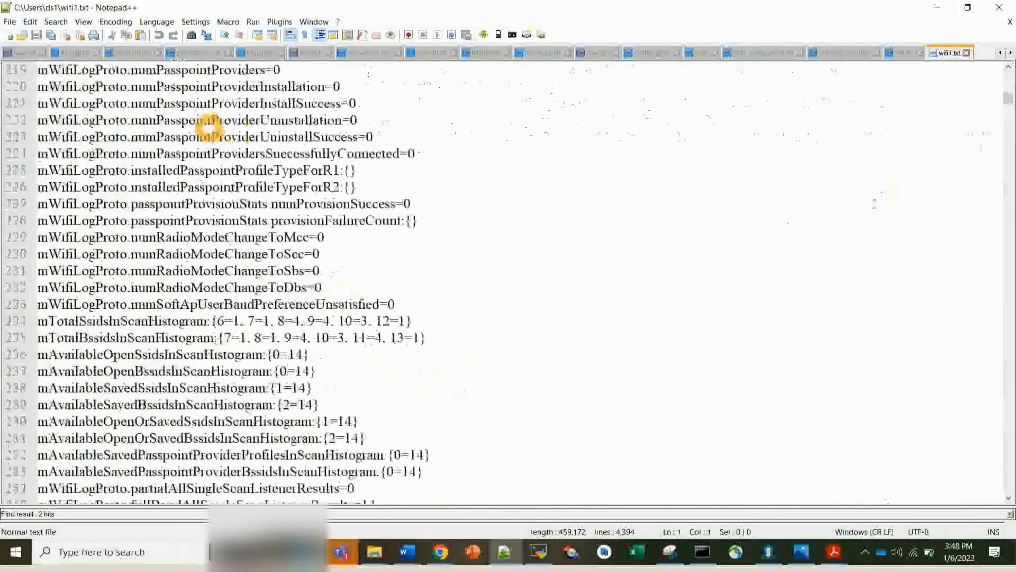
scroll("down", 3)
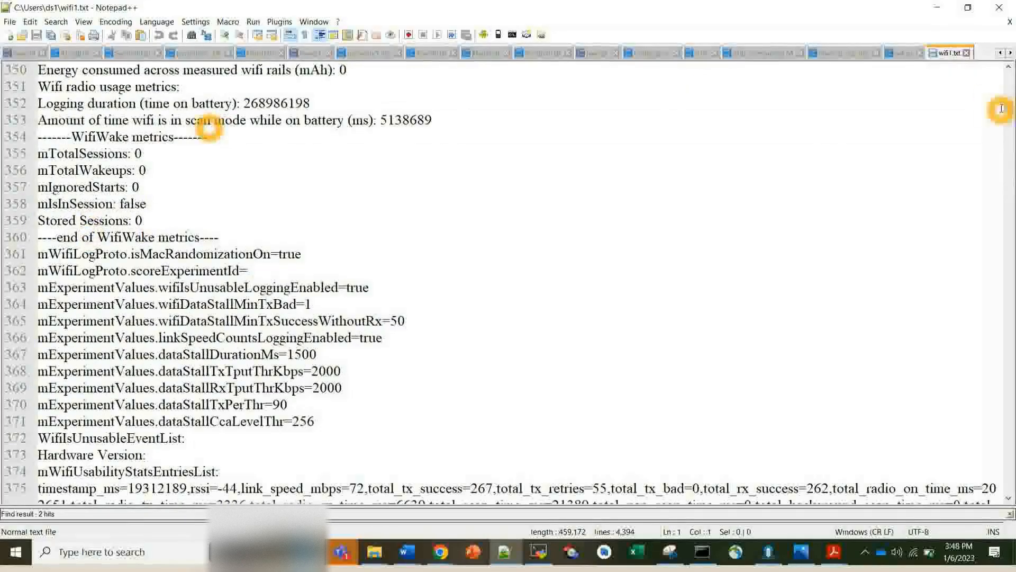
scroll("down", 3)
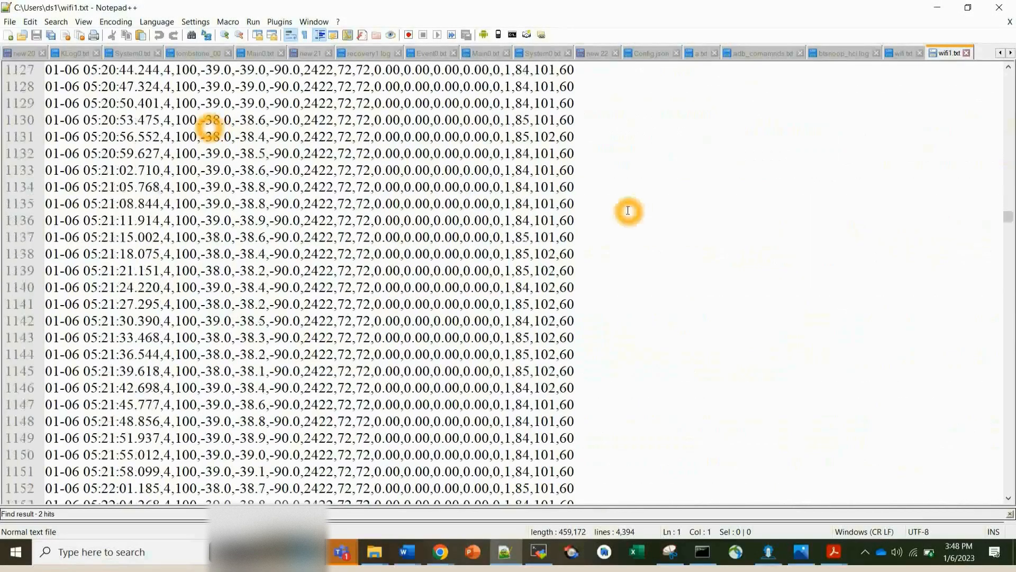
scroll("down", 3)
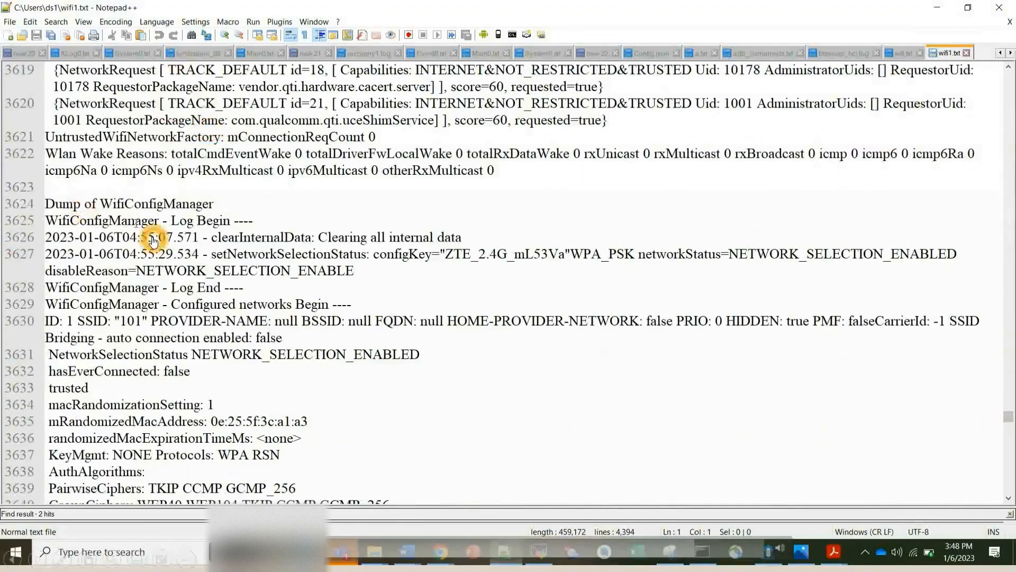
mouse_move(195, 287)
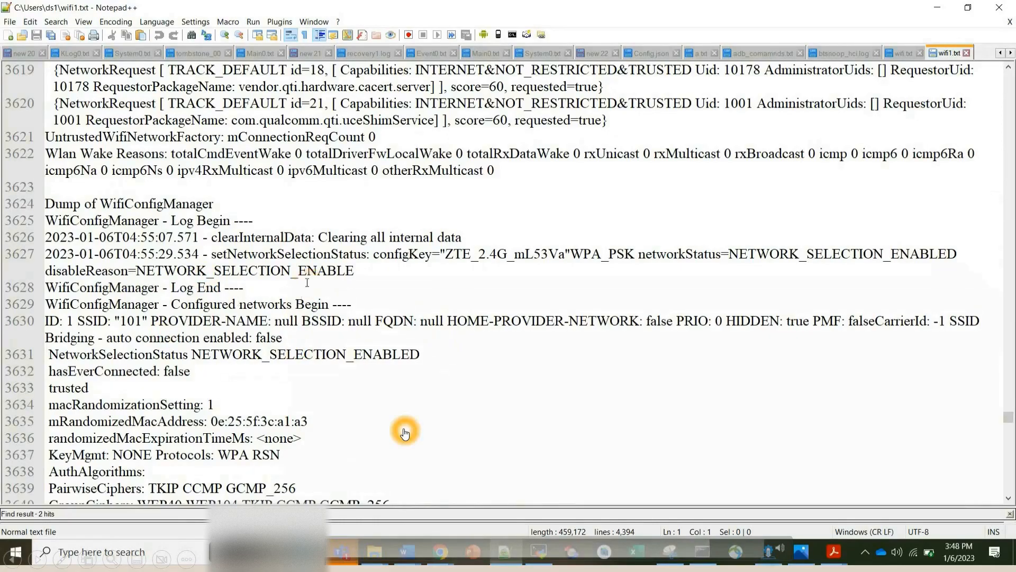
scroll("down", 3)
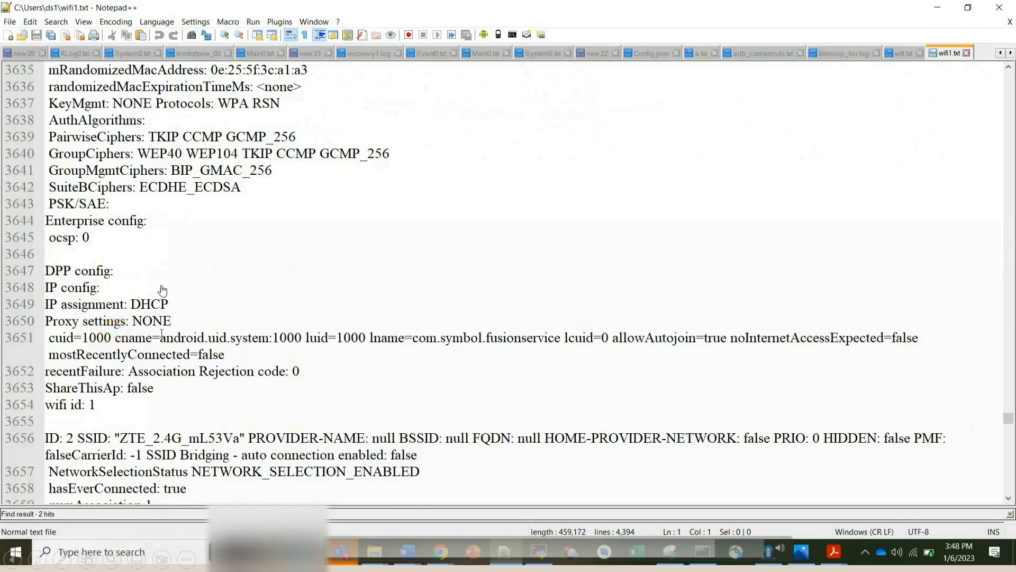
scroll("down", 3)
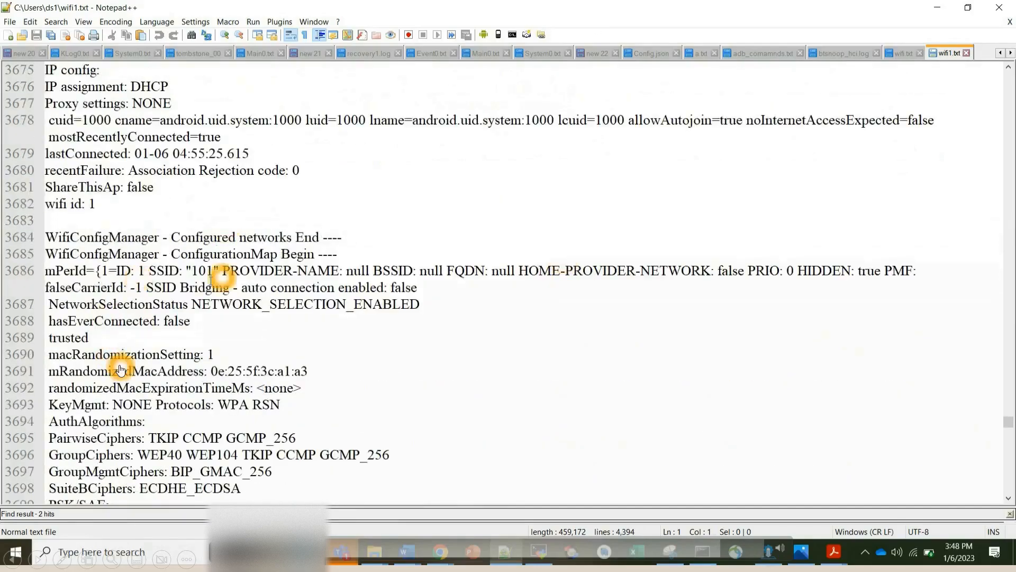
scroll("down", 3)
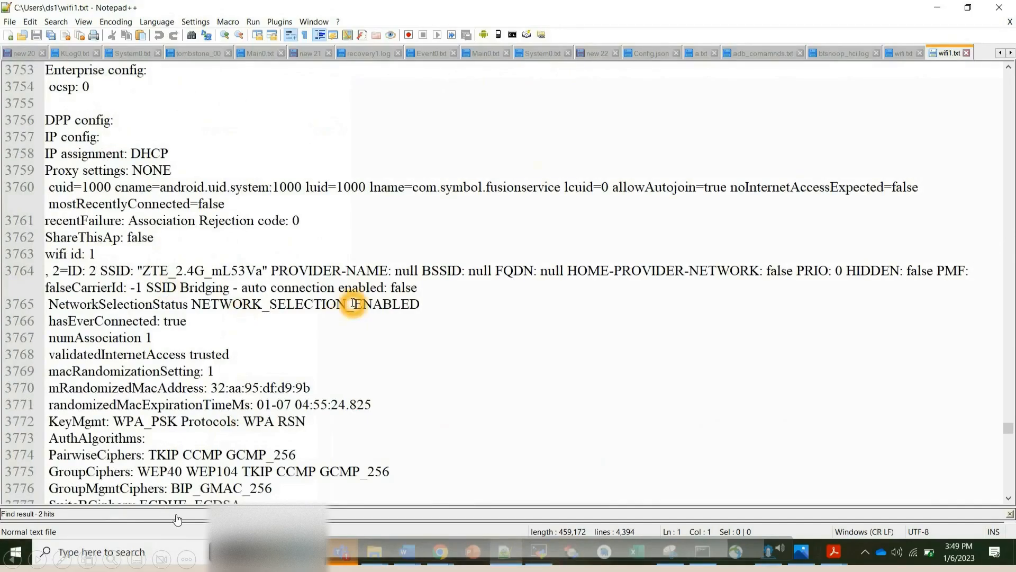
mouse_move(673, 352)
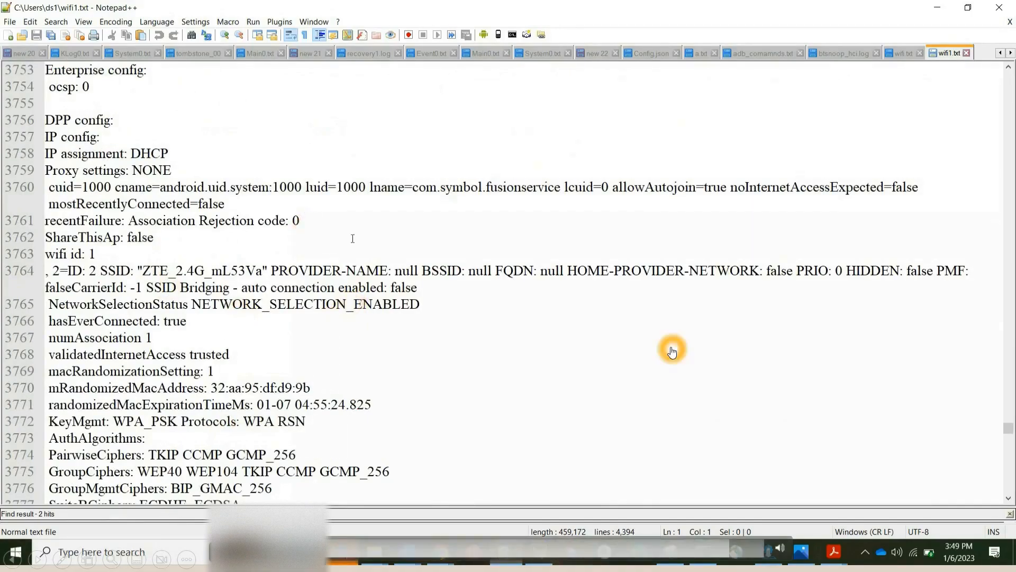